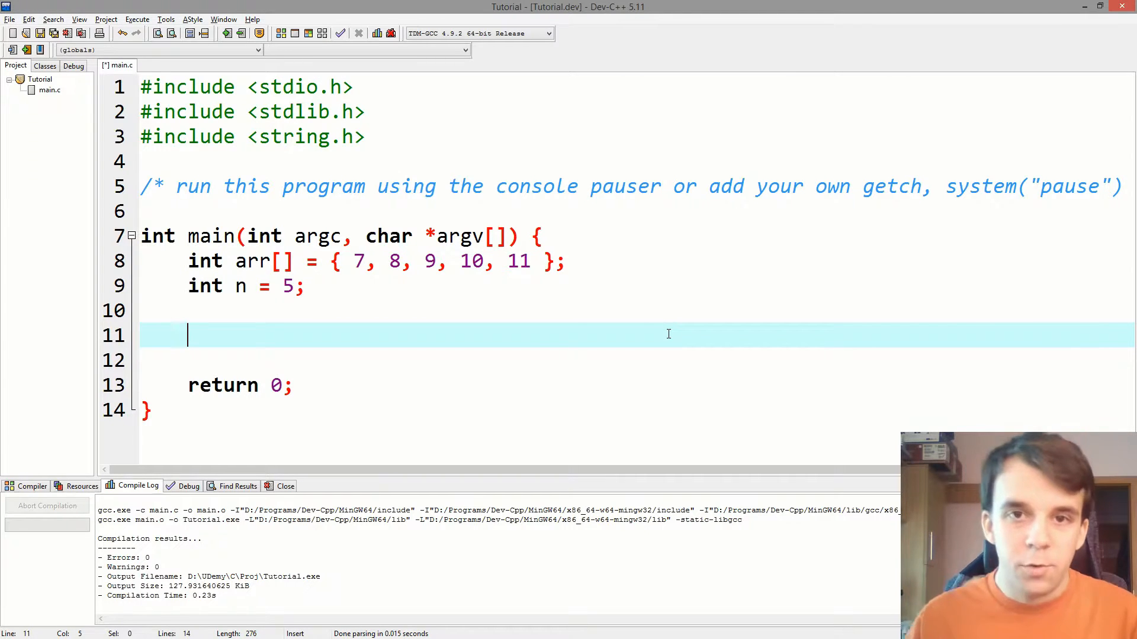
mouse_move(310, 331)
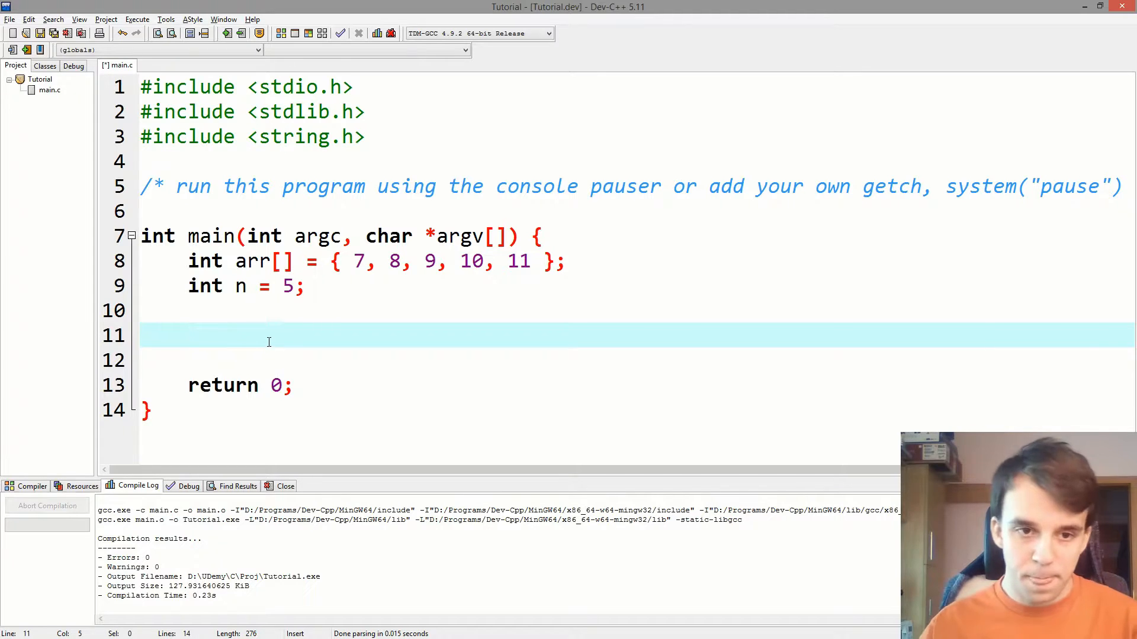
mouse_move(275, 334)
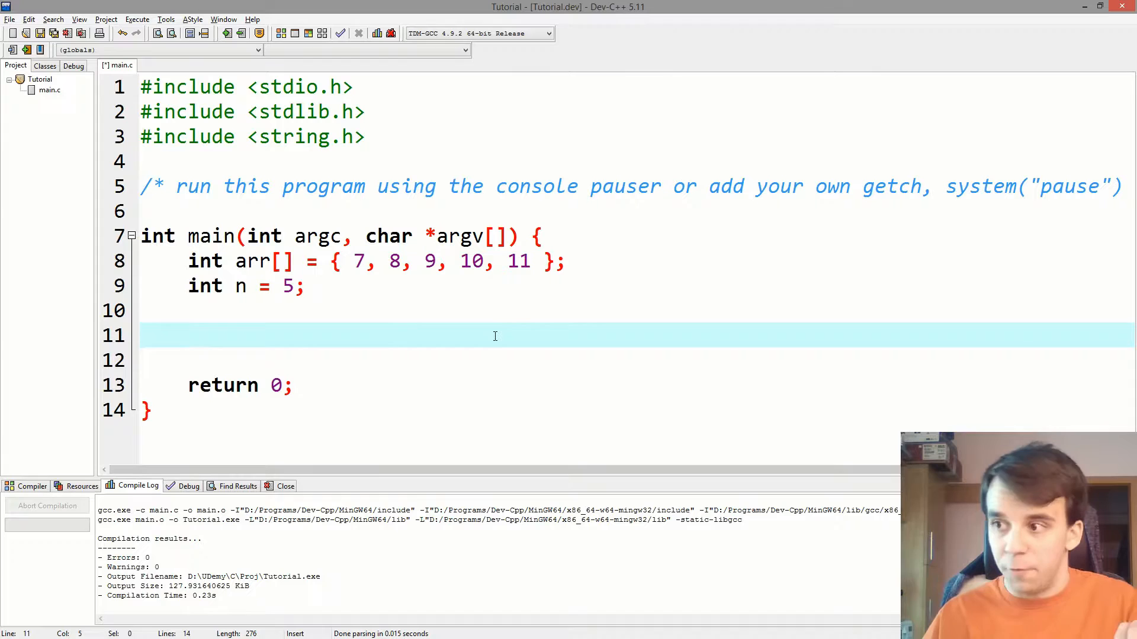
Declare int i and add a for loop from 0 printing each arr[i] with printf("%d ").
text(int i;)
click(634, 361)
text(for ()
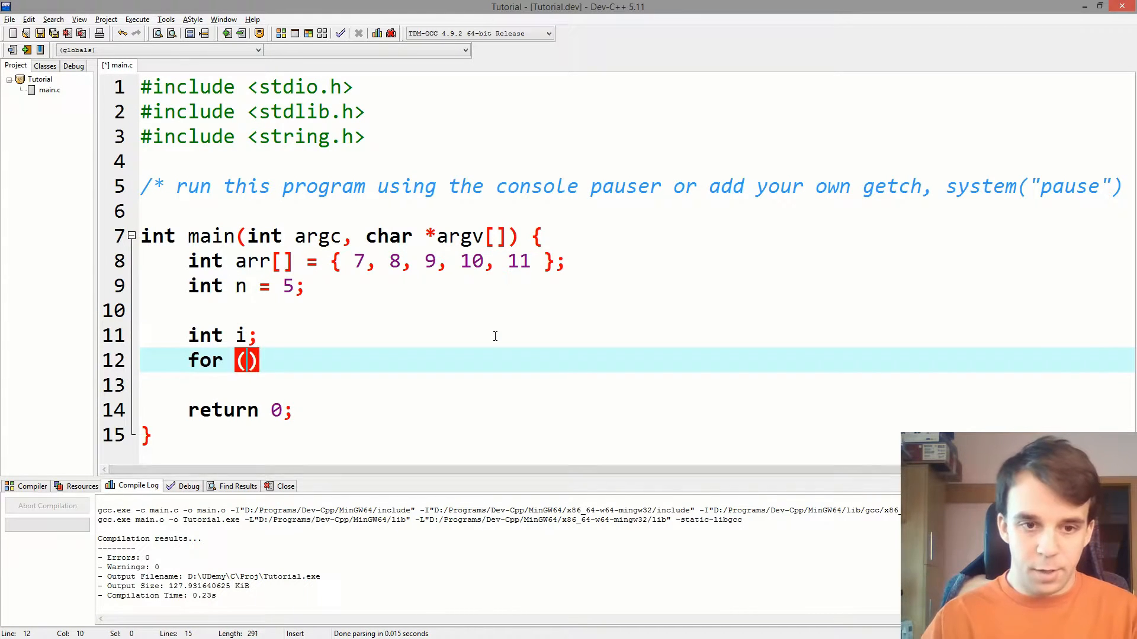
text(i = 0; i < n; i)
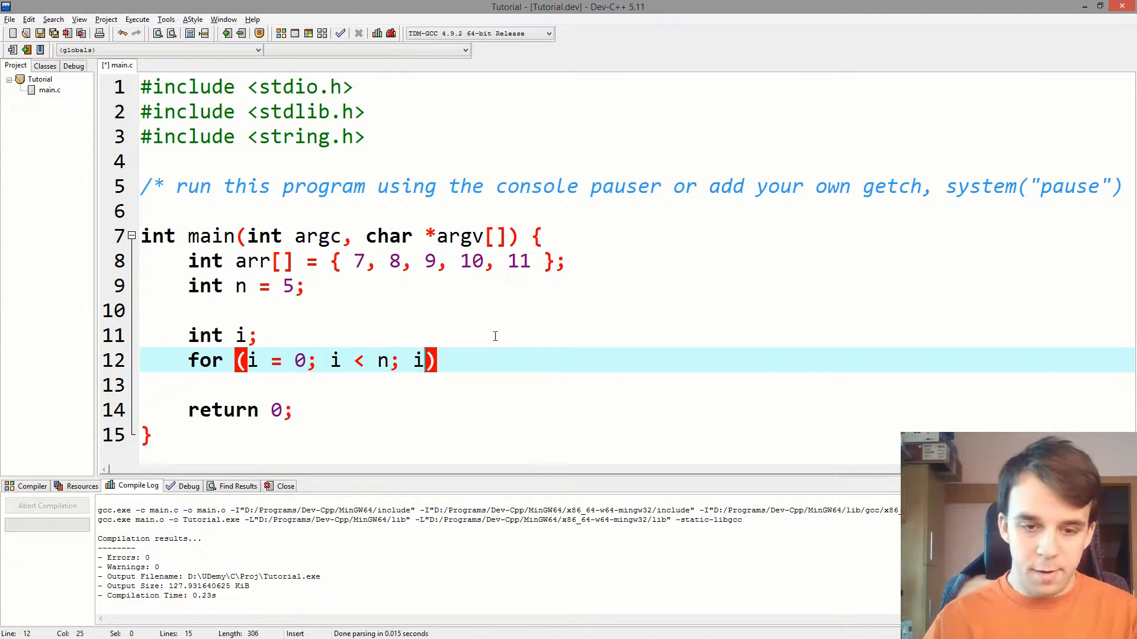
text(++) {)
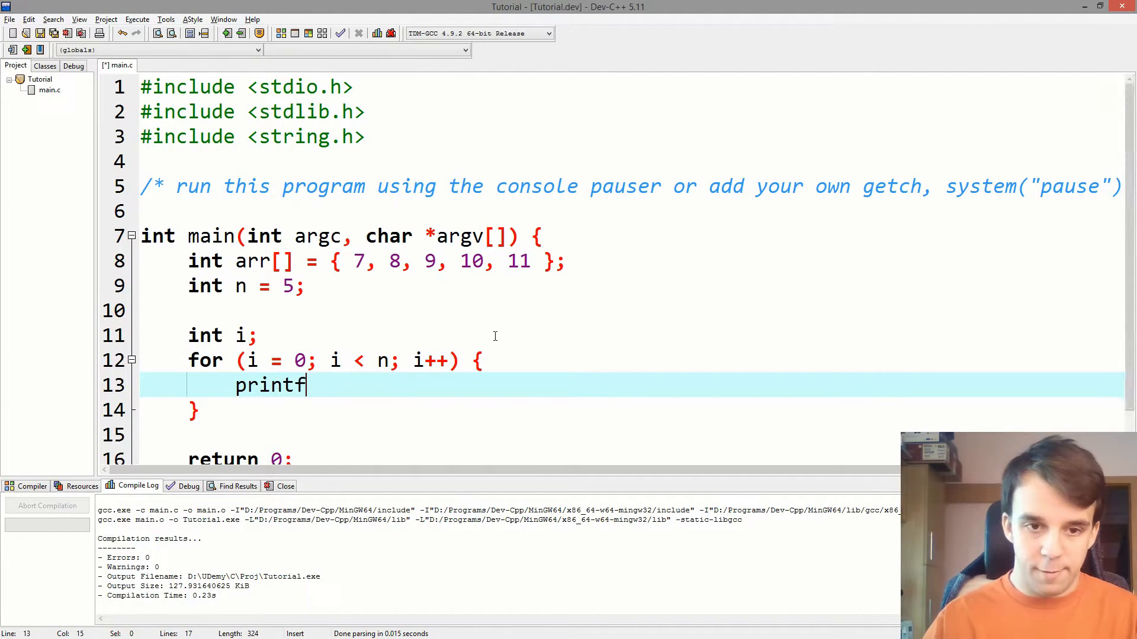
text(("%d"))
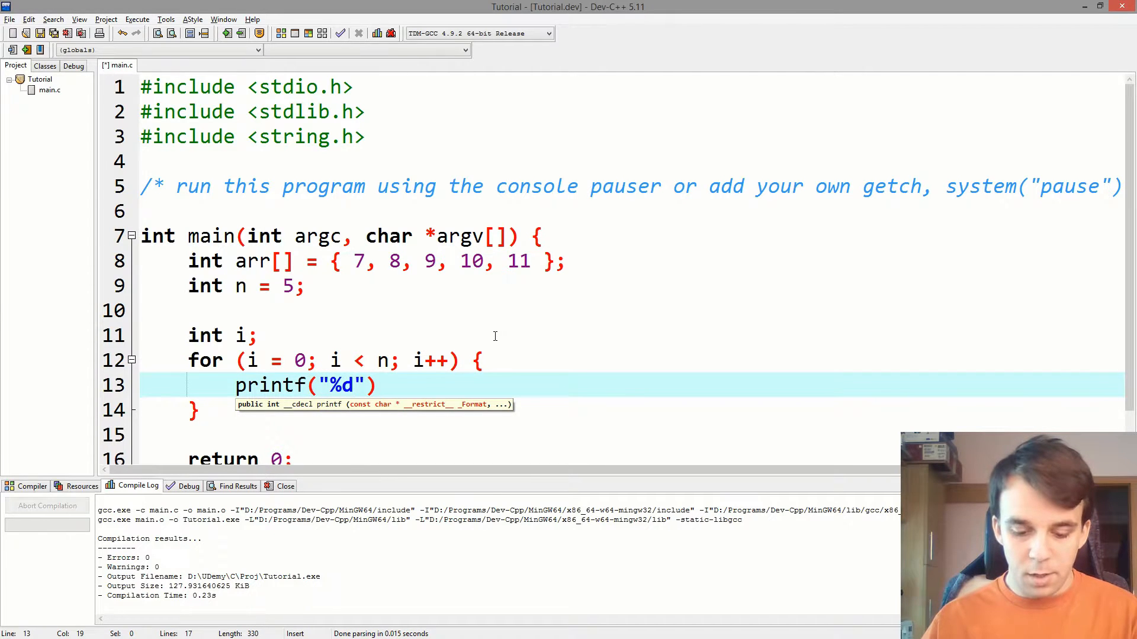
text(",)
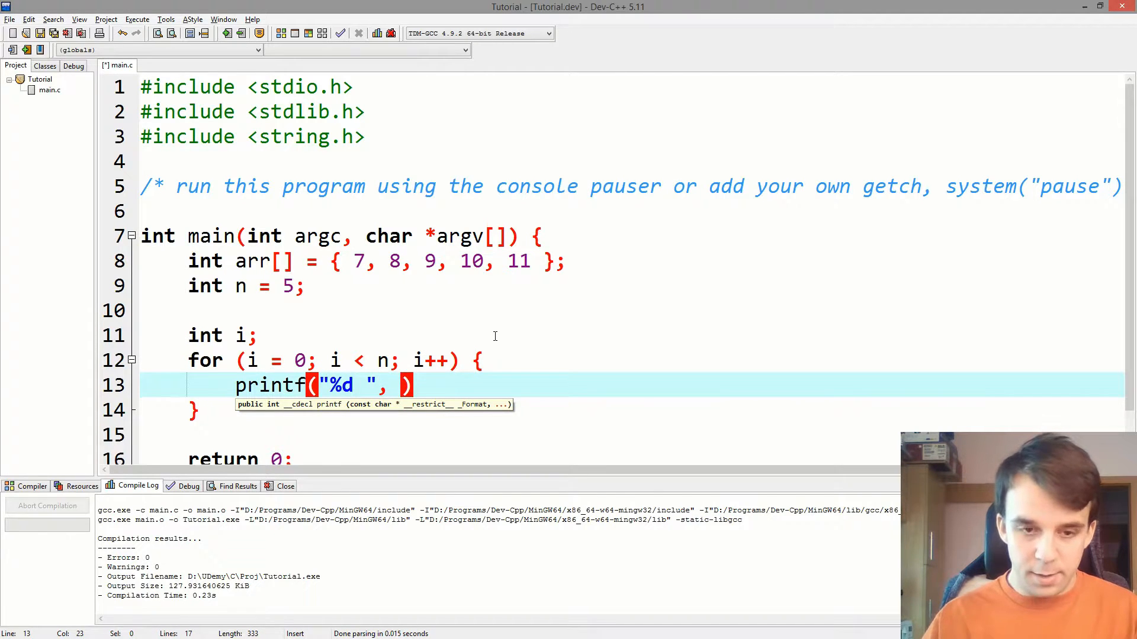
text(arr[i])
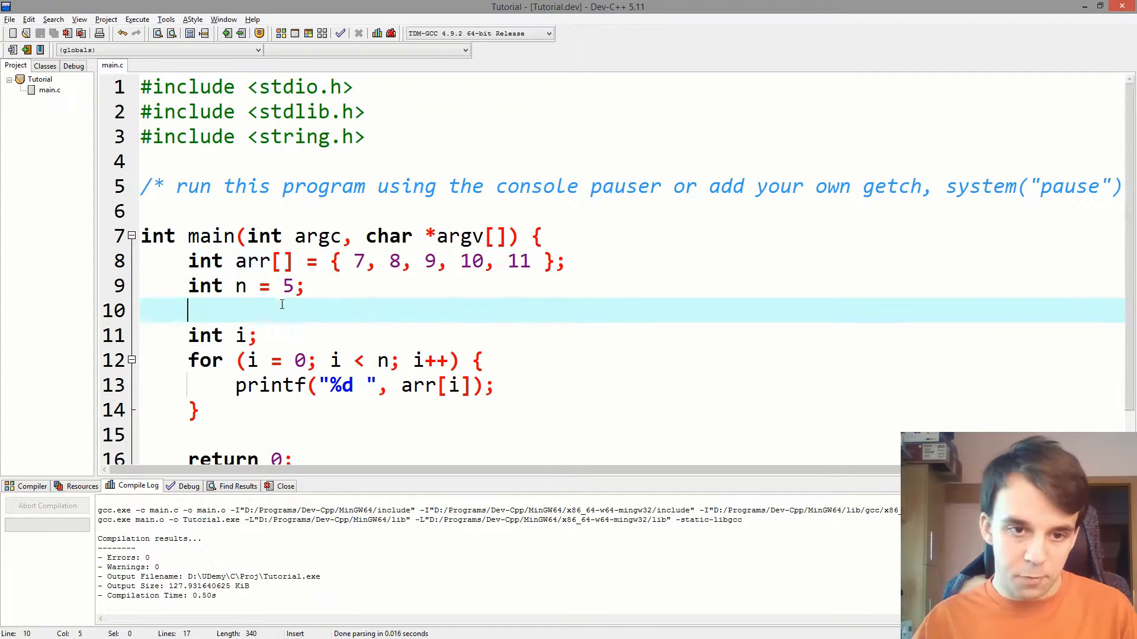
Add a printf of the Start and End addresses using &arr[0] and &arr[4], highlighting both address-of operators.
text(printf("Start address: %d\nEnd address:   %d\n", &arr[0], &arr[4]);)
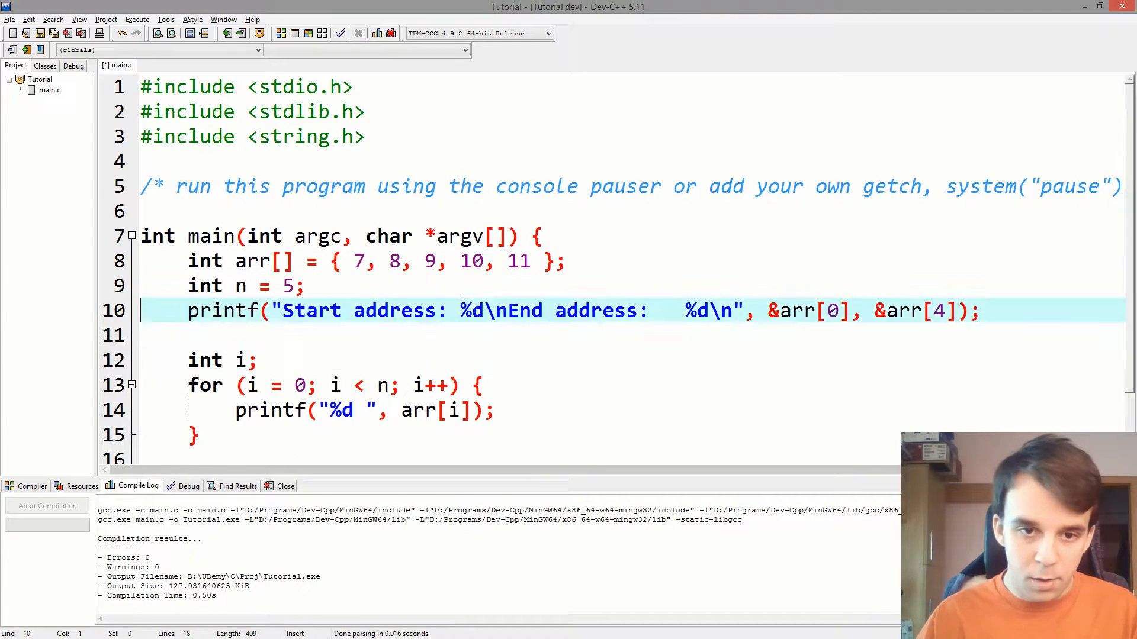
drag(283, 310, 469, 311)
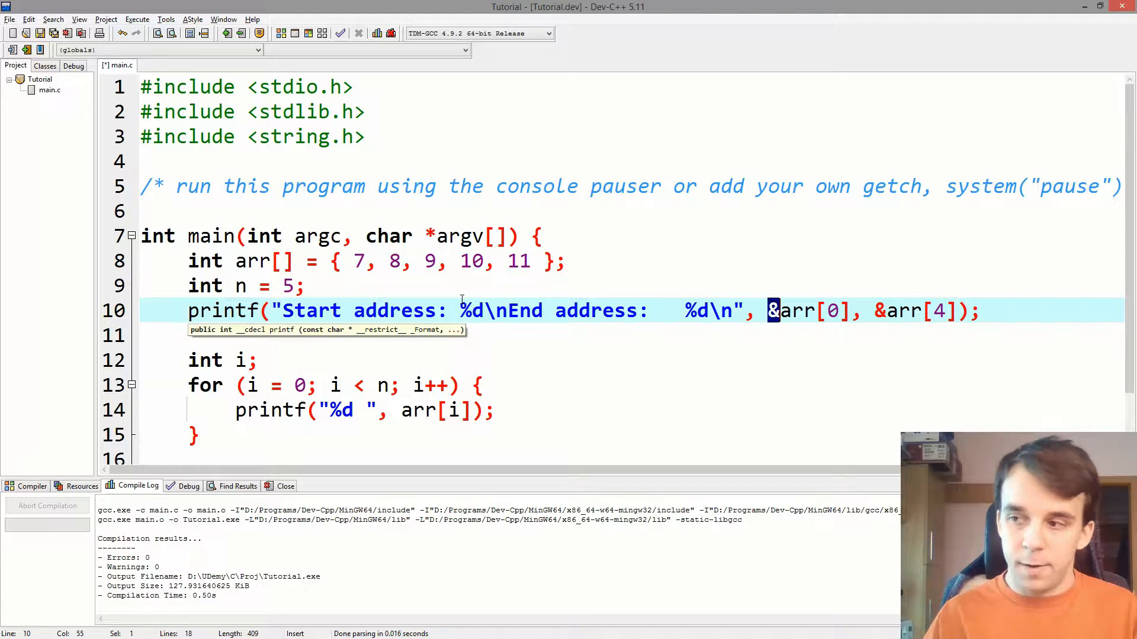
double_click(798, 311)
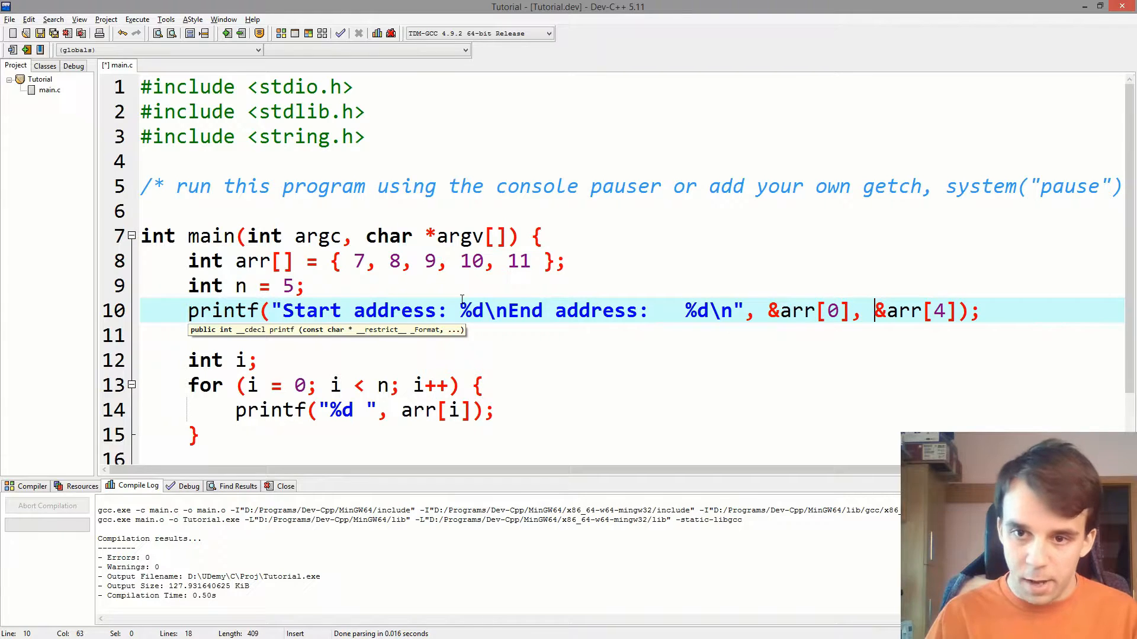
double_click(906, 312)
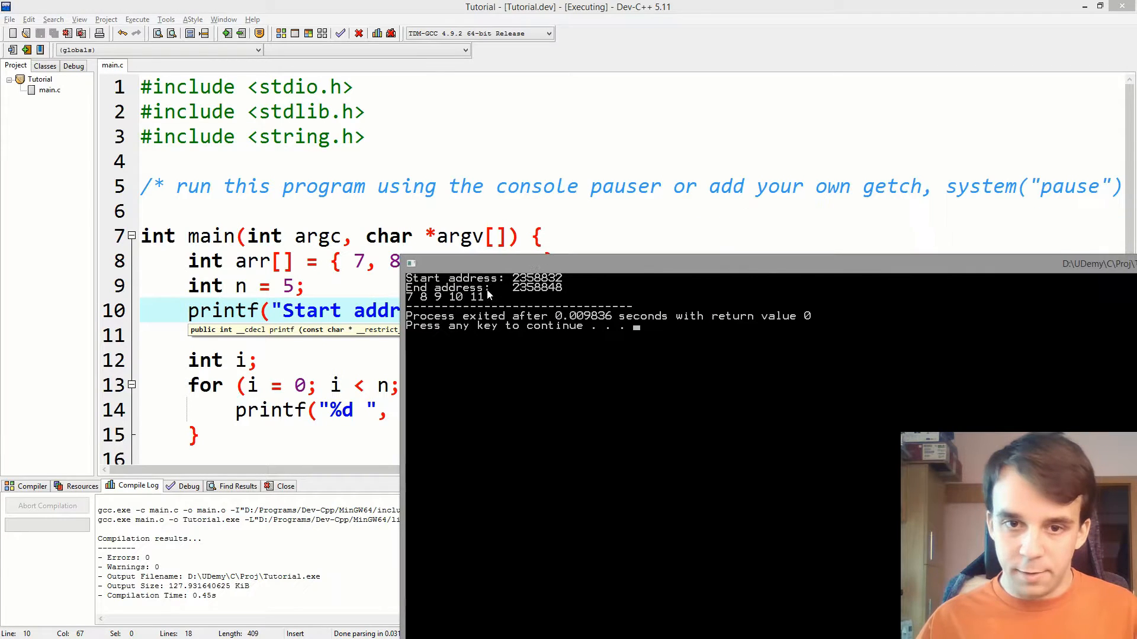
mouse_move(517, 284)
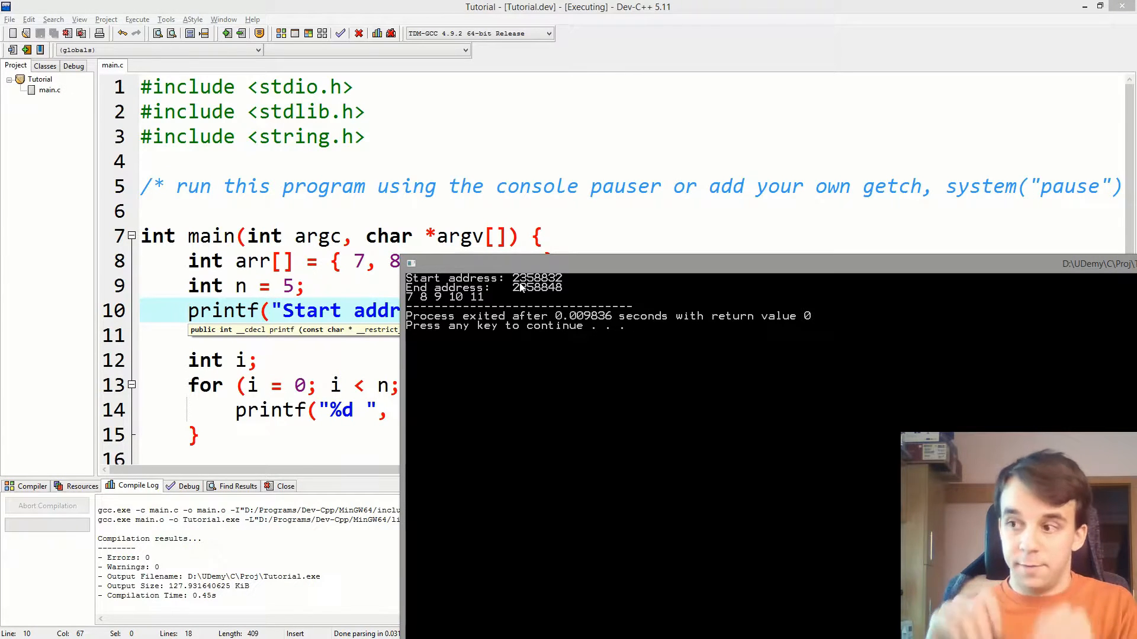
mouse_move(570, 276)
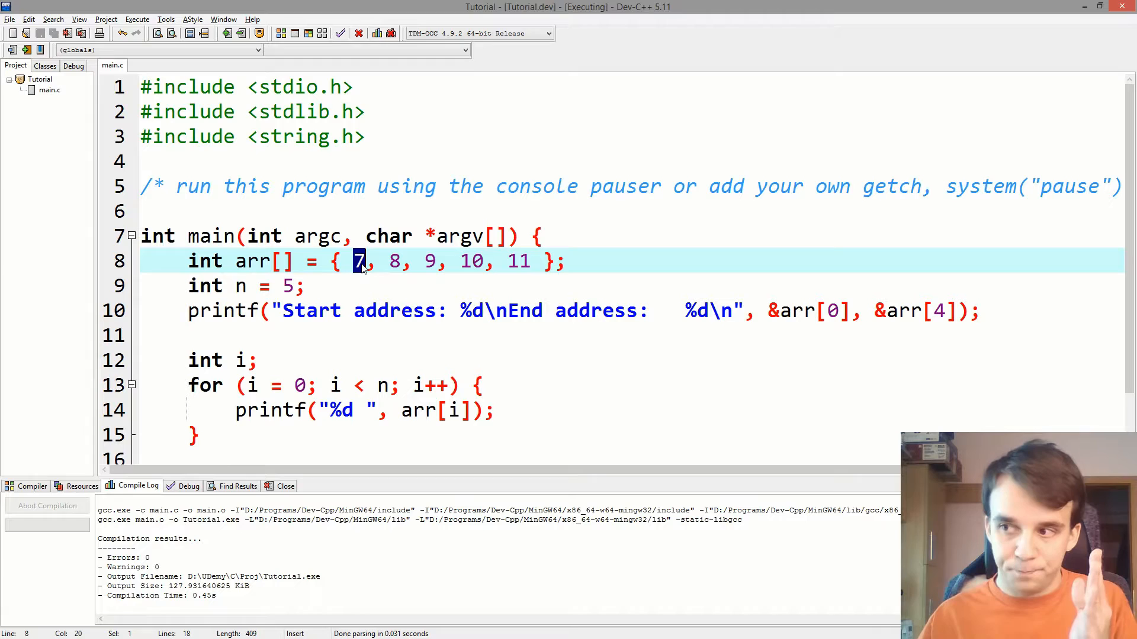
double_click(518, 260)
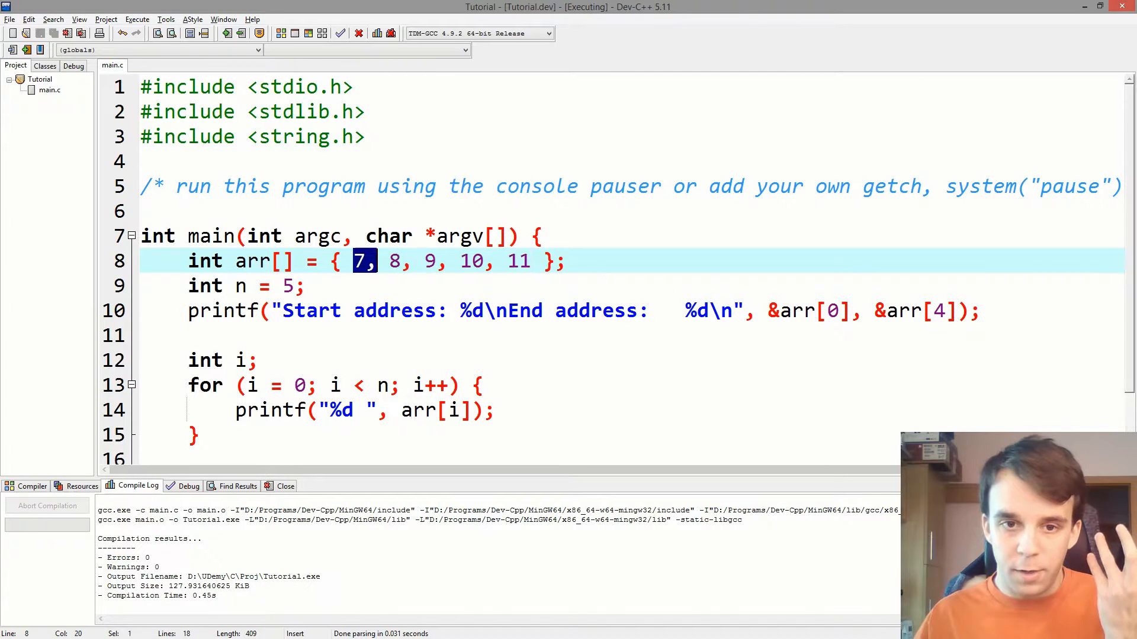
drag(354, 261, 484, 261)
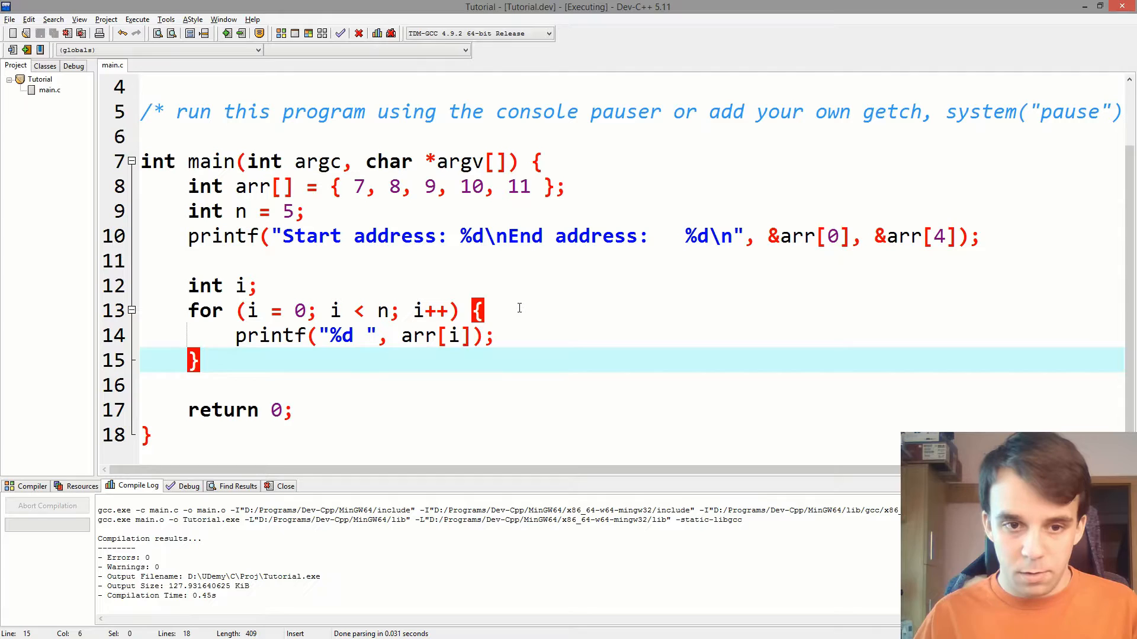
Declare pointer int *p and begin a for loop initializing p to &arr[0].
text(int)
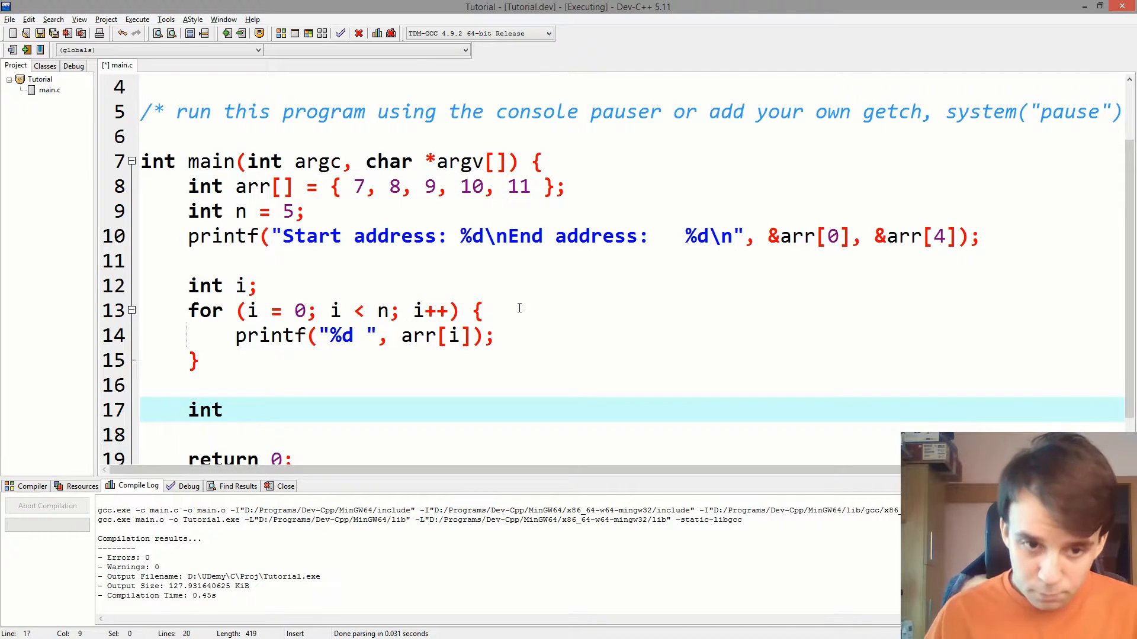
text(*p;)
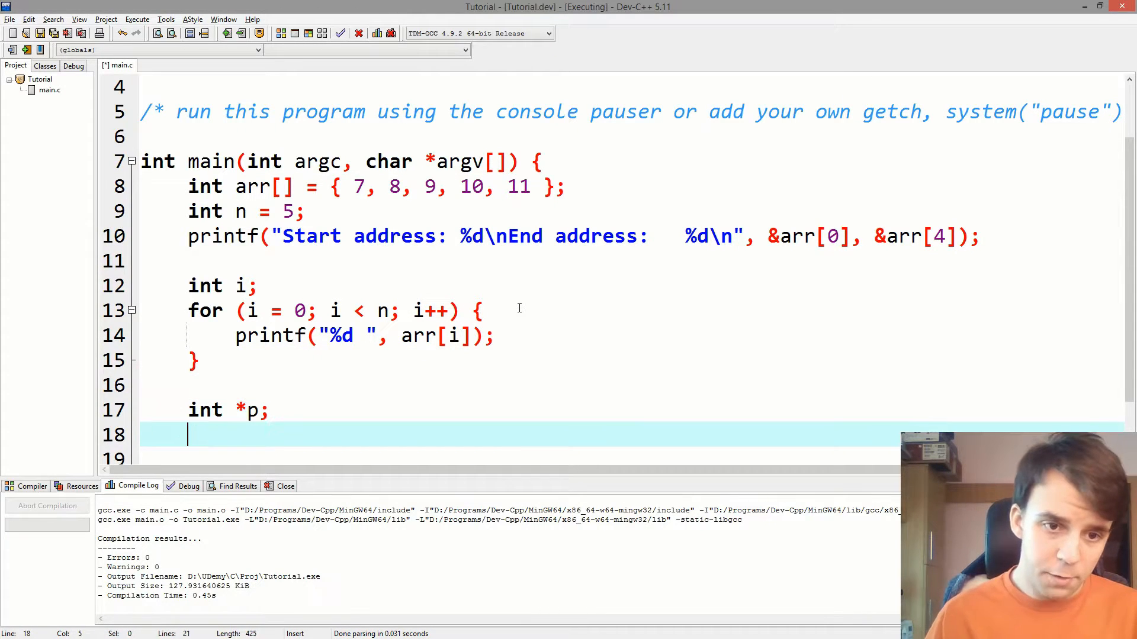
text(fo)
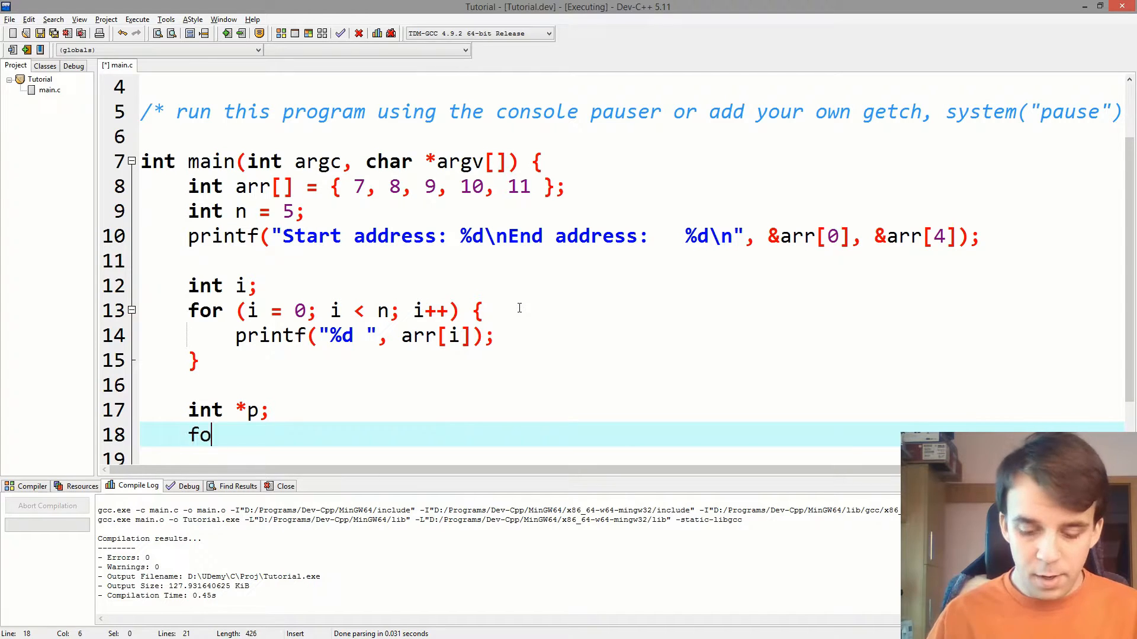
text(r ())
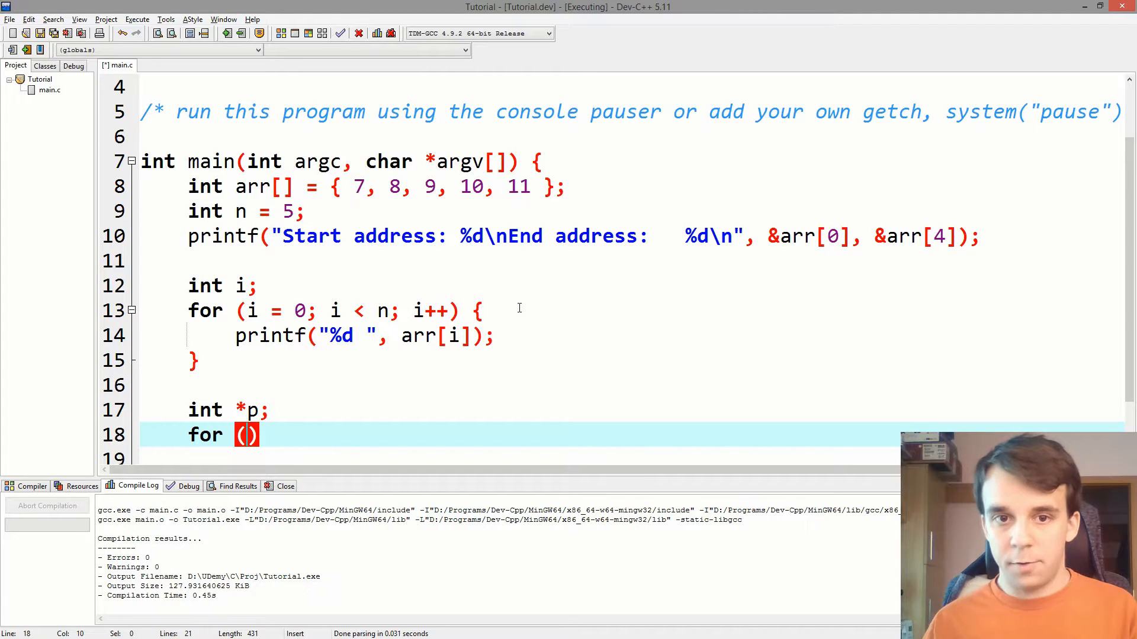
text(p =)
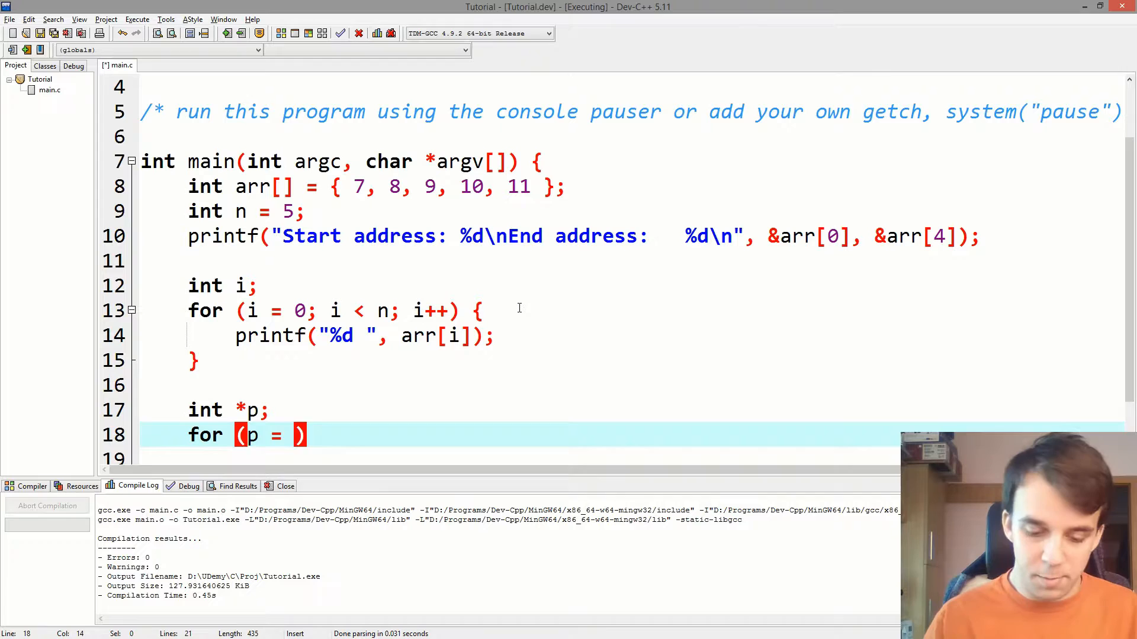
text(&[)
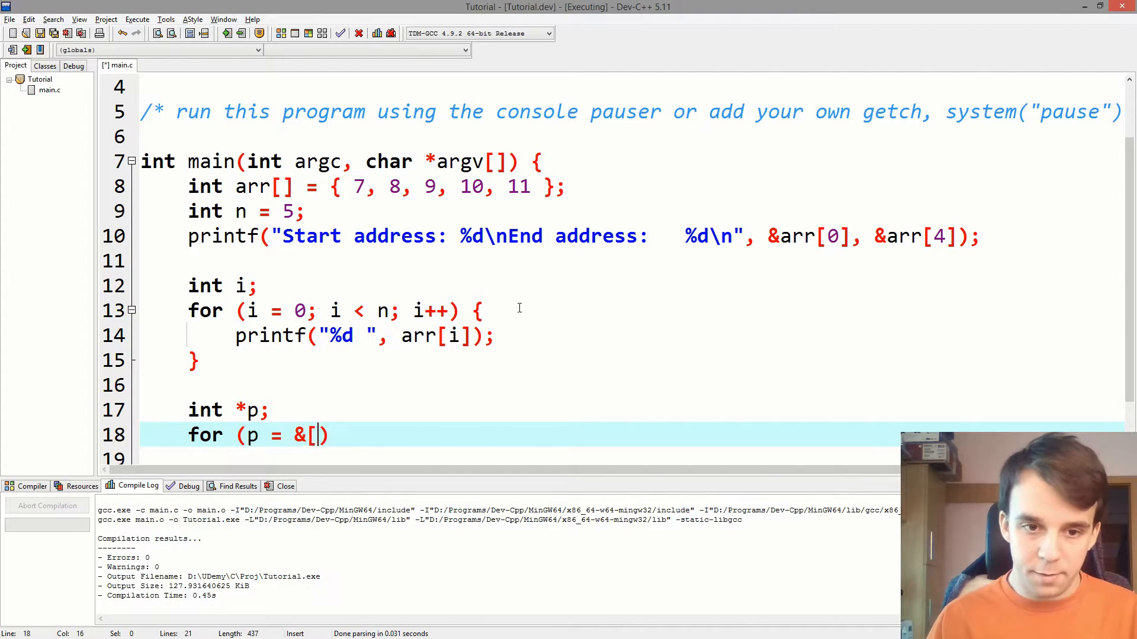
text(arr[0];)
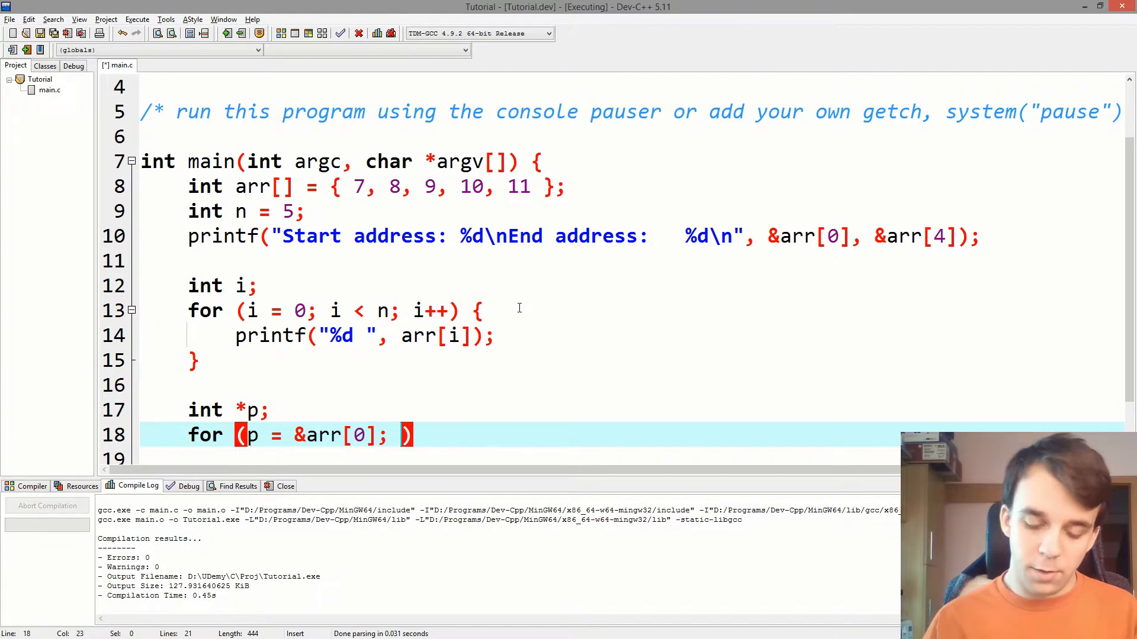
Finish the loop header with condition p <= &arr[4] and increment p++.
text(p <)
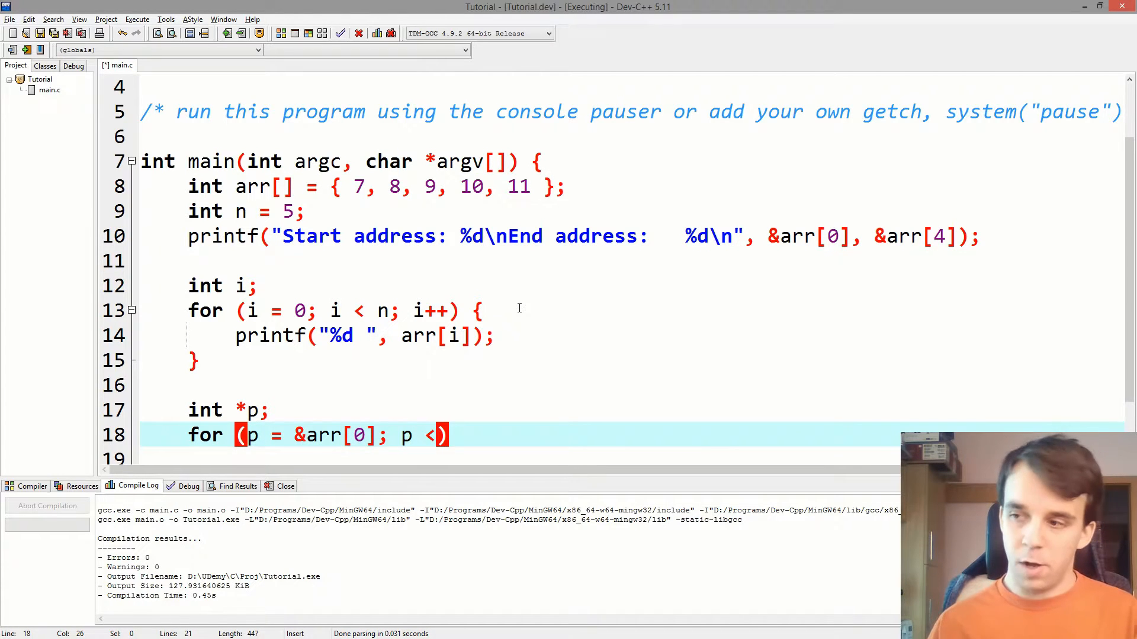
mouse_move(558, 391)
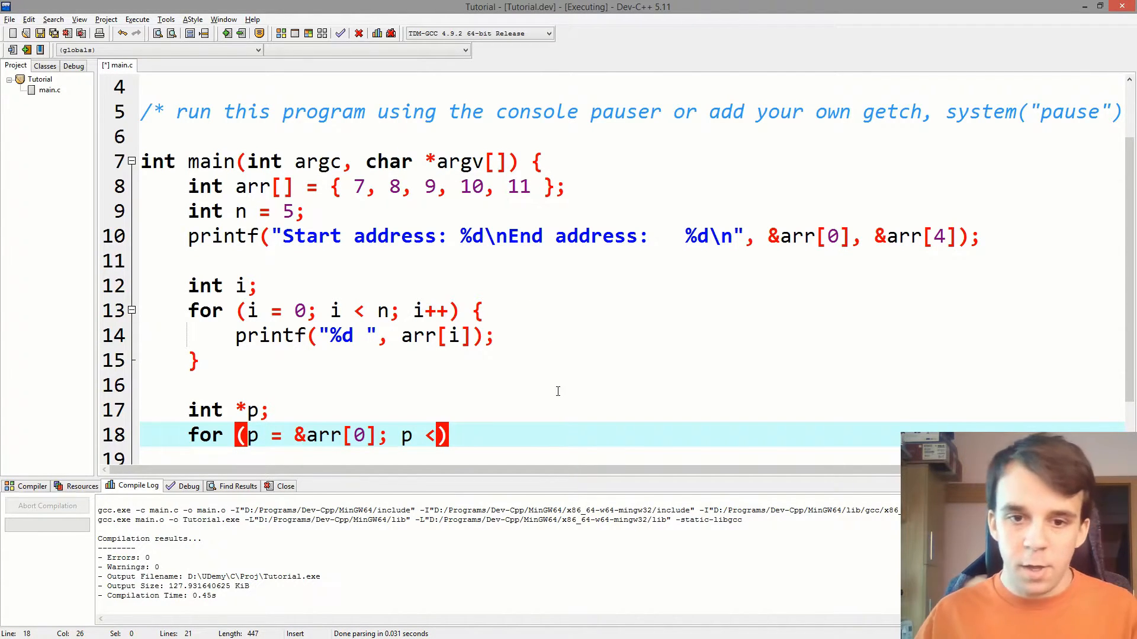
mouse_move(559, 382)
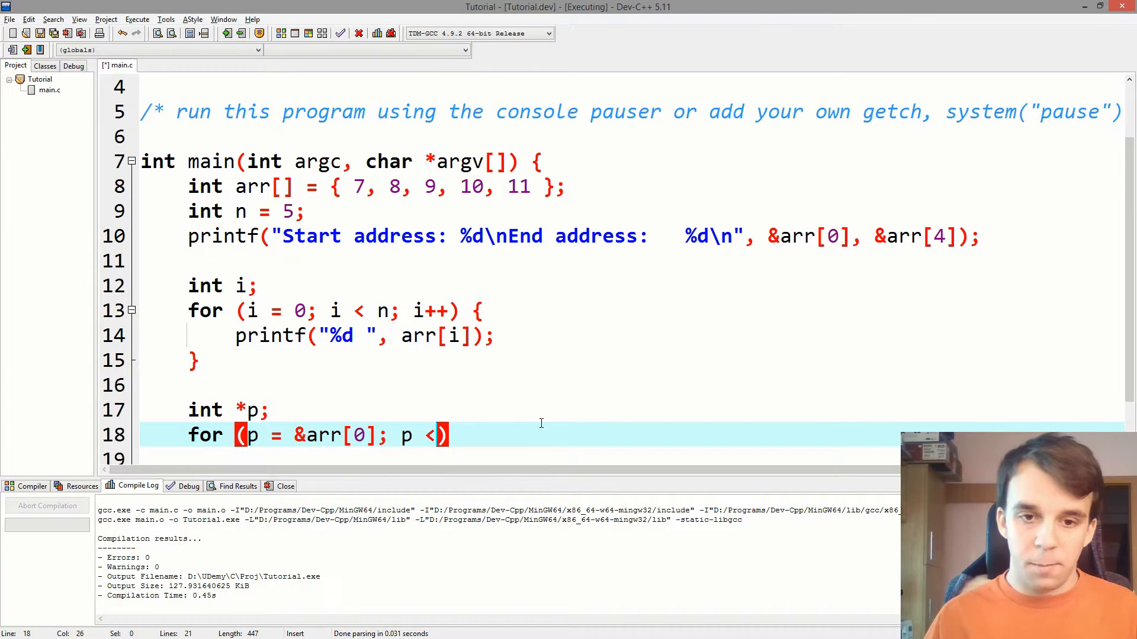
text(=)
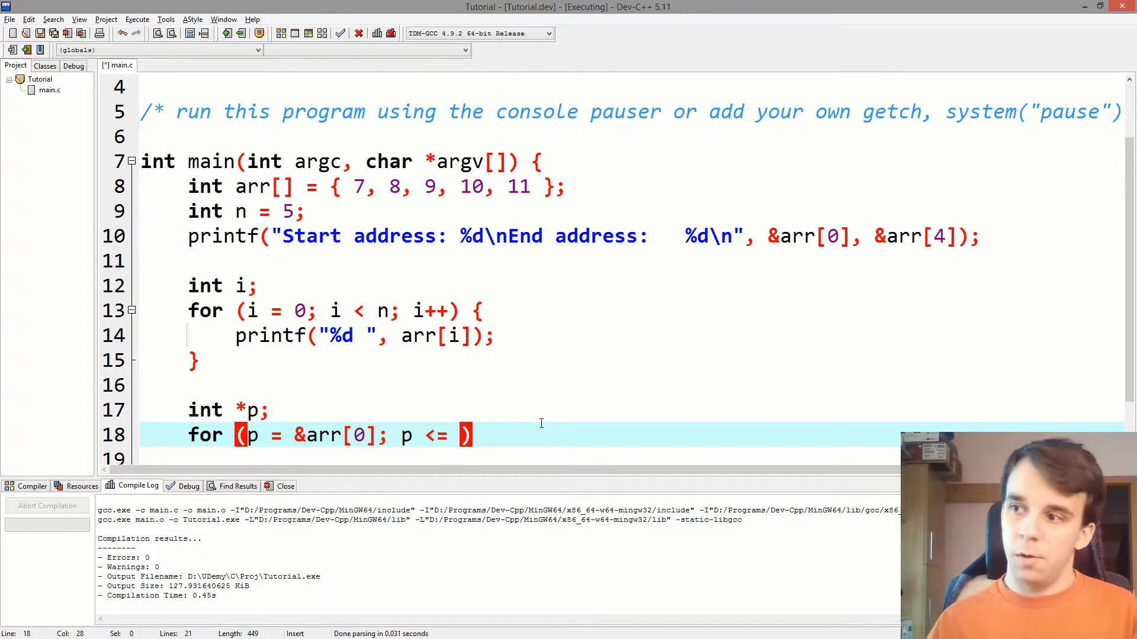
text(&)
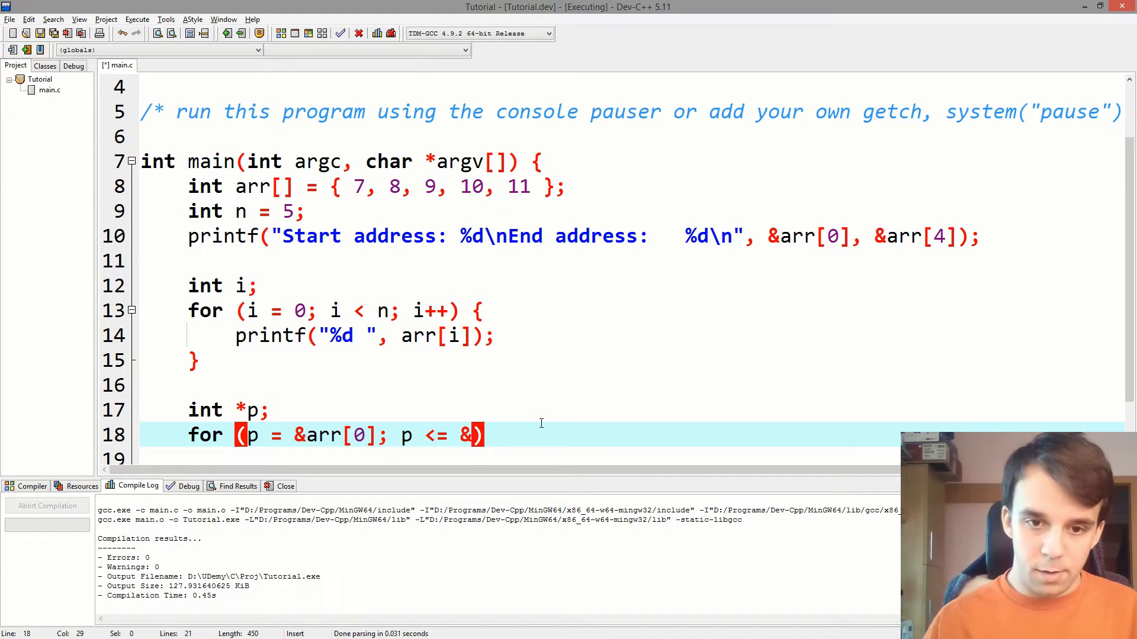
text(arr[4])
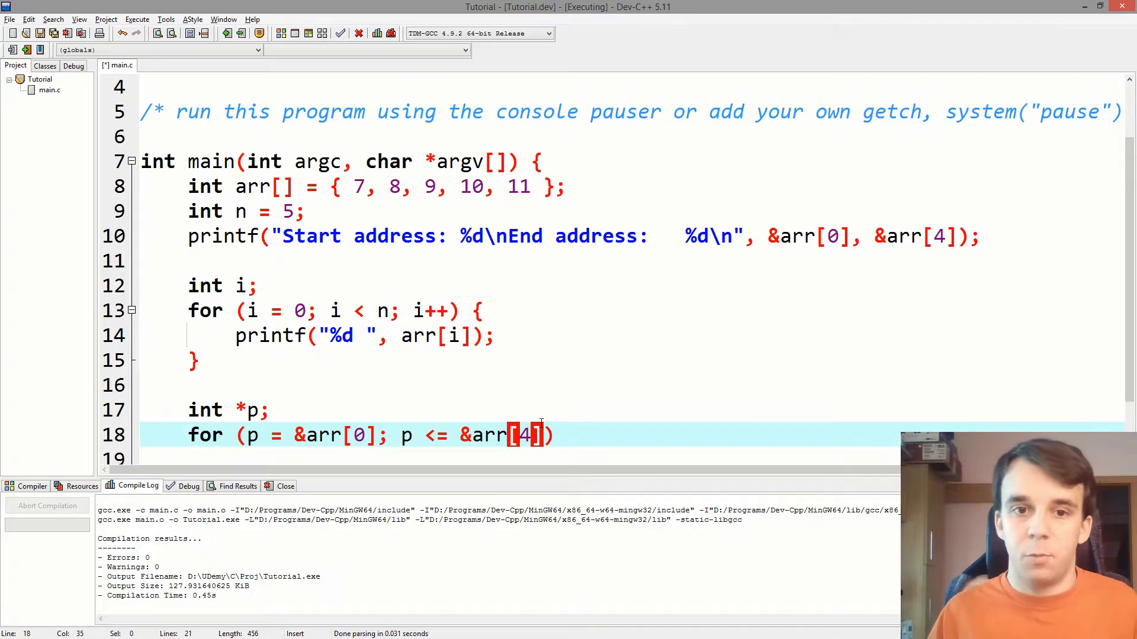
text(;)
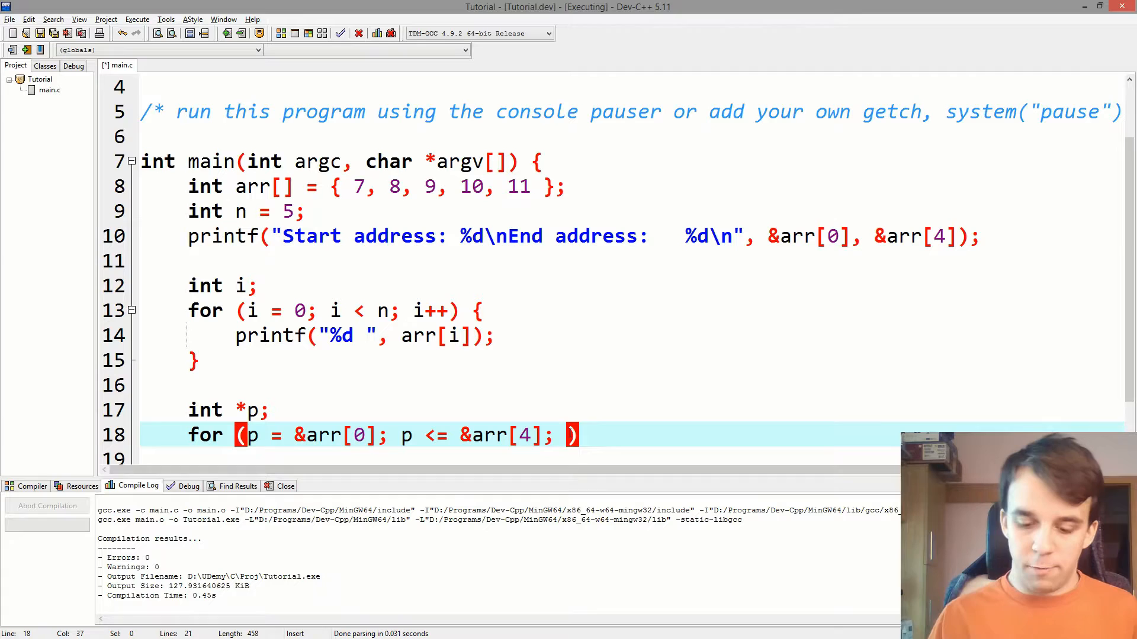
text(p++)
text(//)
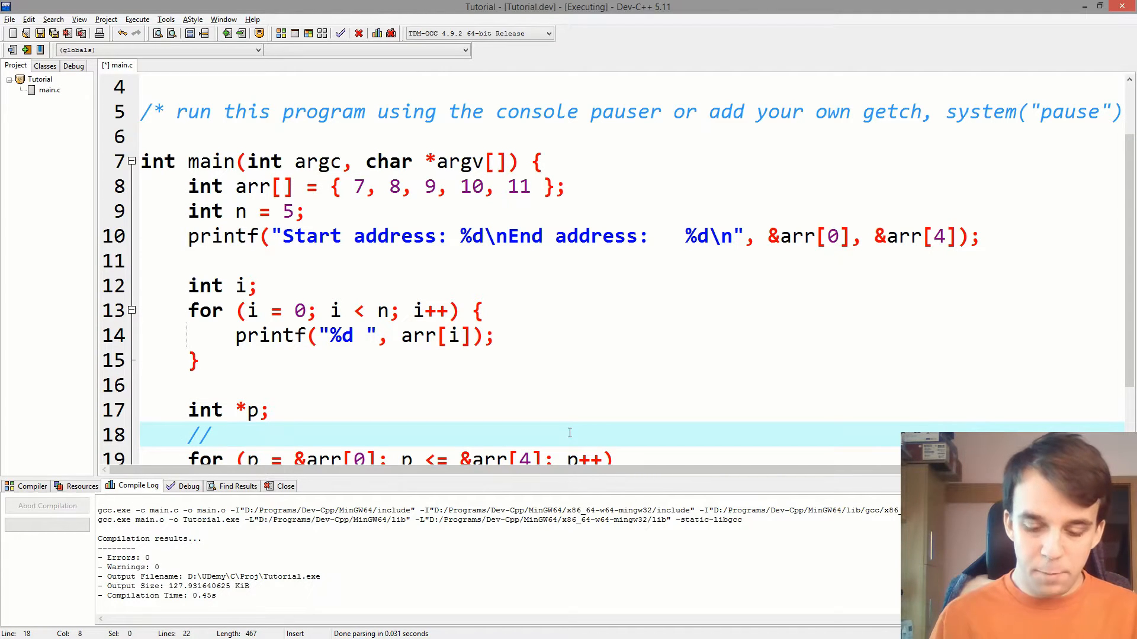
Write the comment 'p++ => p = p + 1 * sizeof(type)' above the pointer loop.
text(p++ => p)
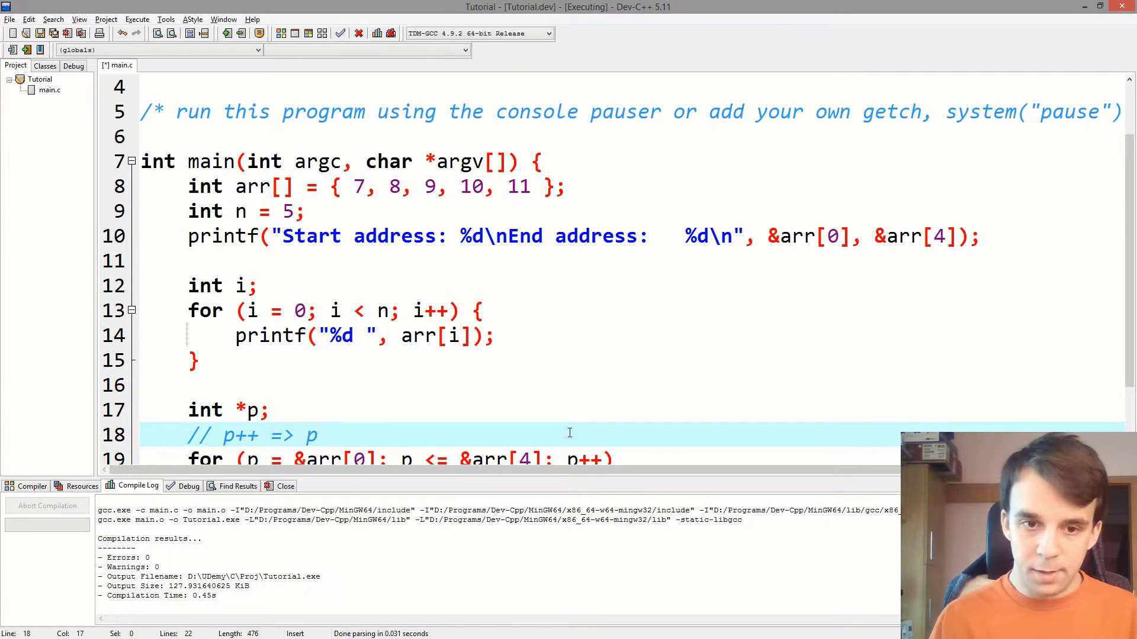
text(= p +)
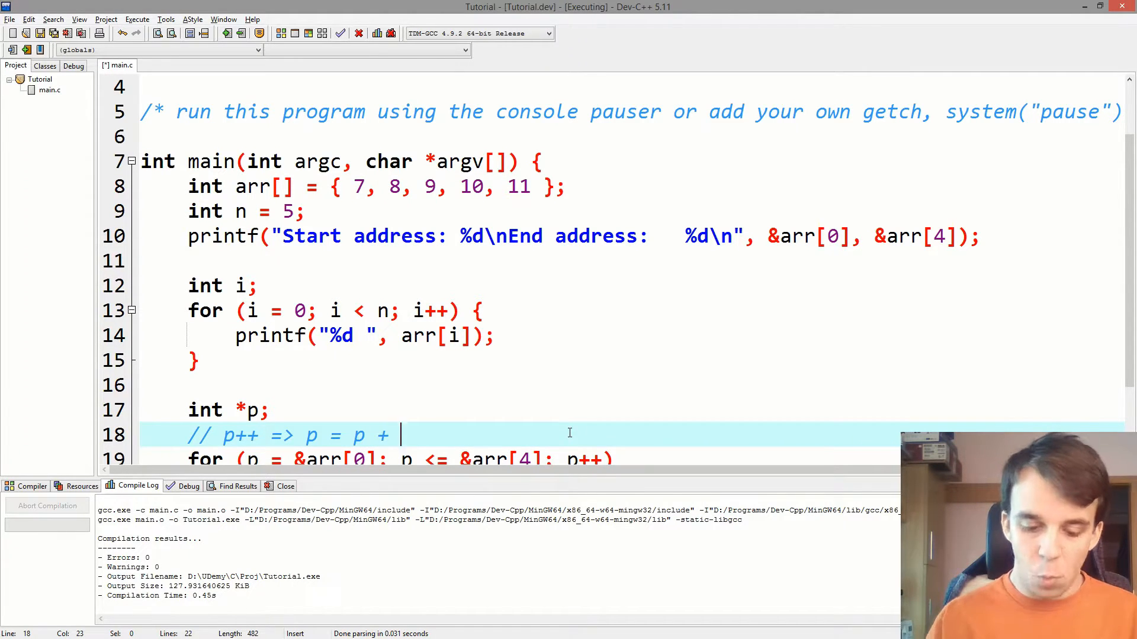
text(1 * s)
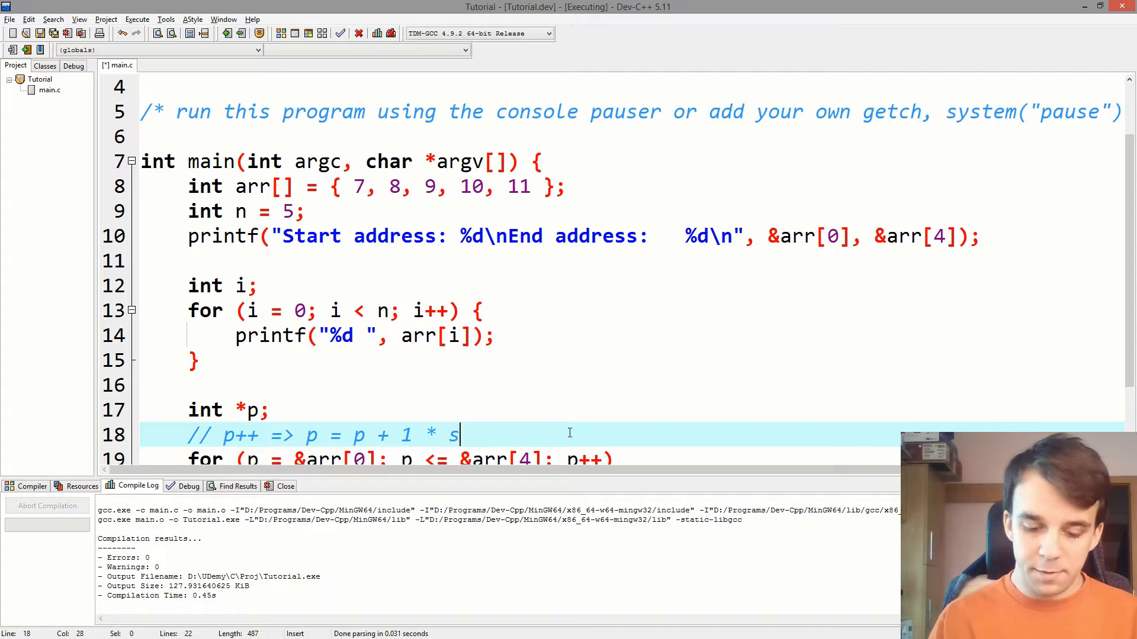
text(izeof(type))
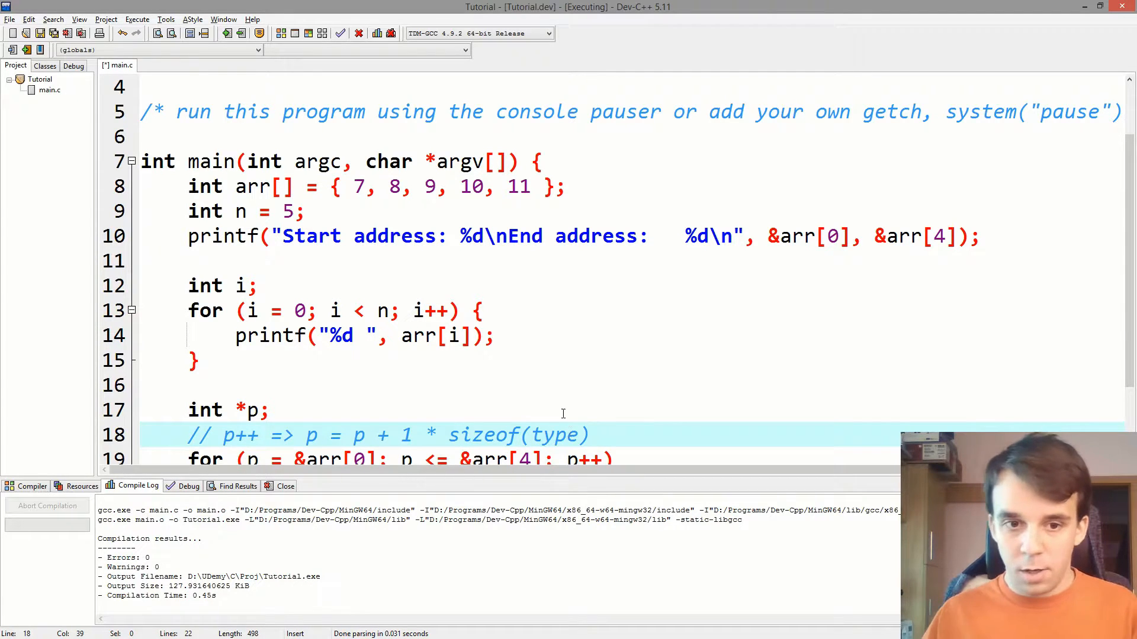
scroll(down, 3)
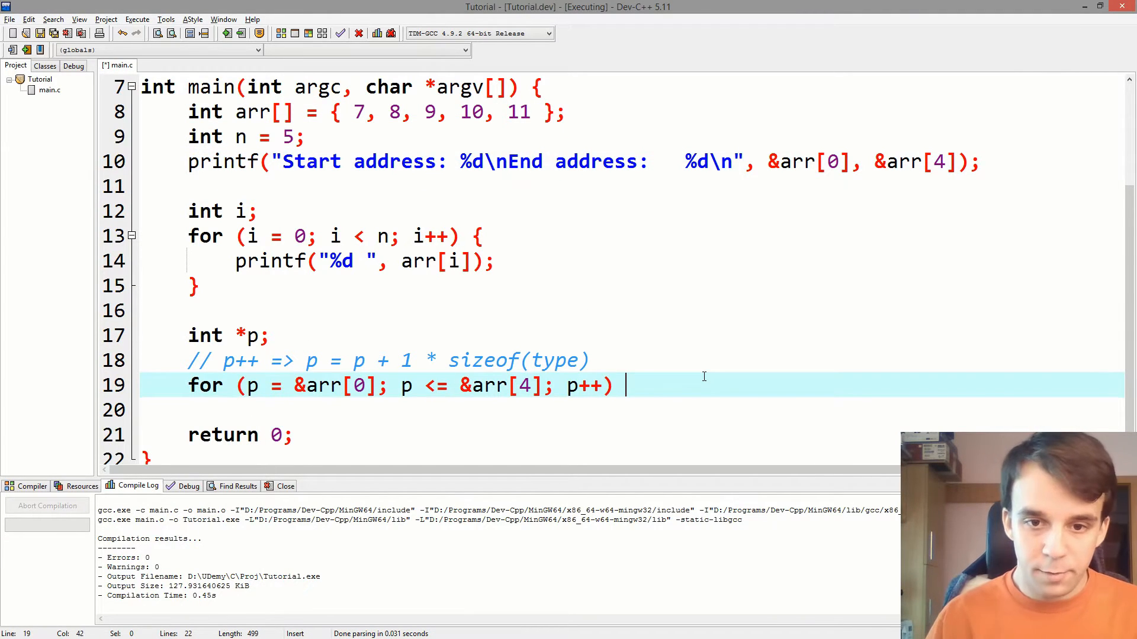
Open the pointer loop body with a brace and add printf("%d ", *p);.
text({)
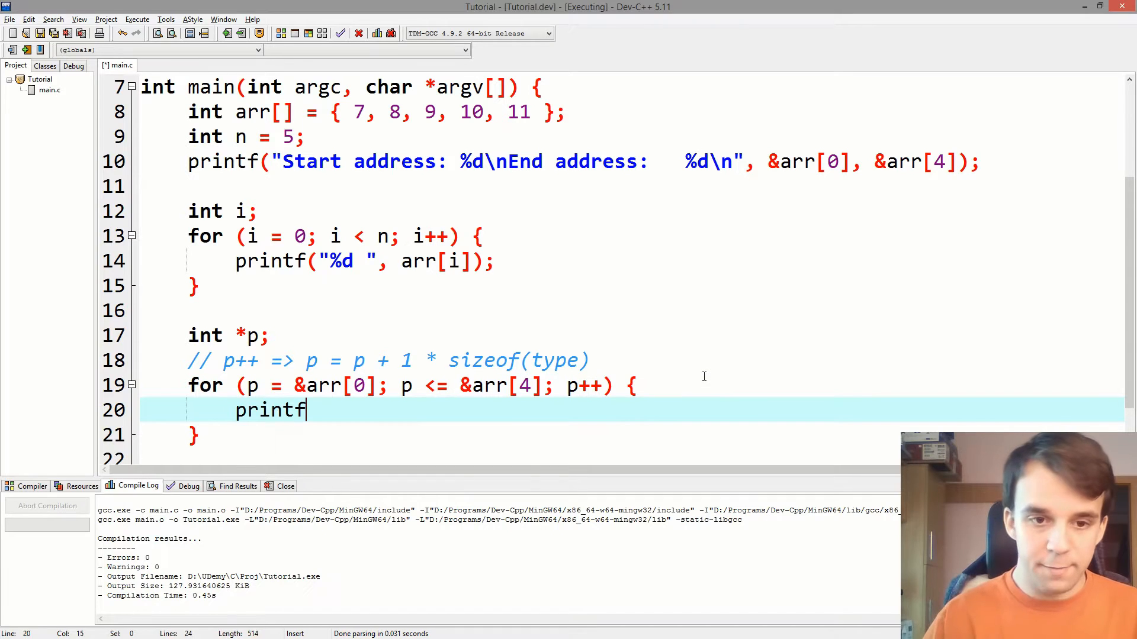
text(("%d "))
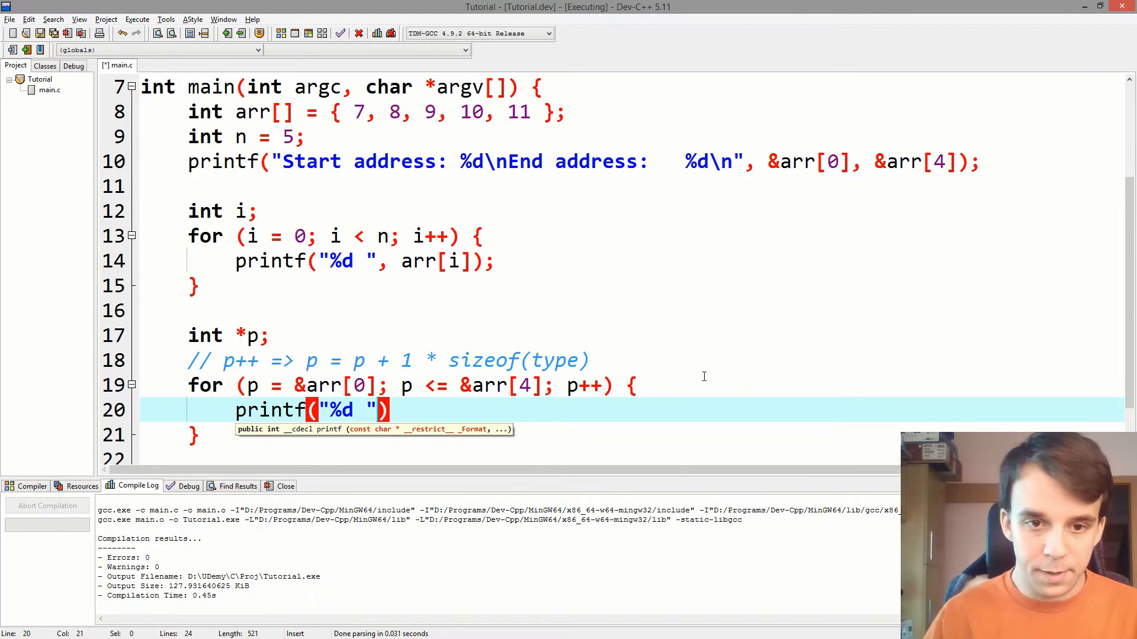
text(,)
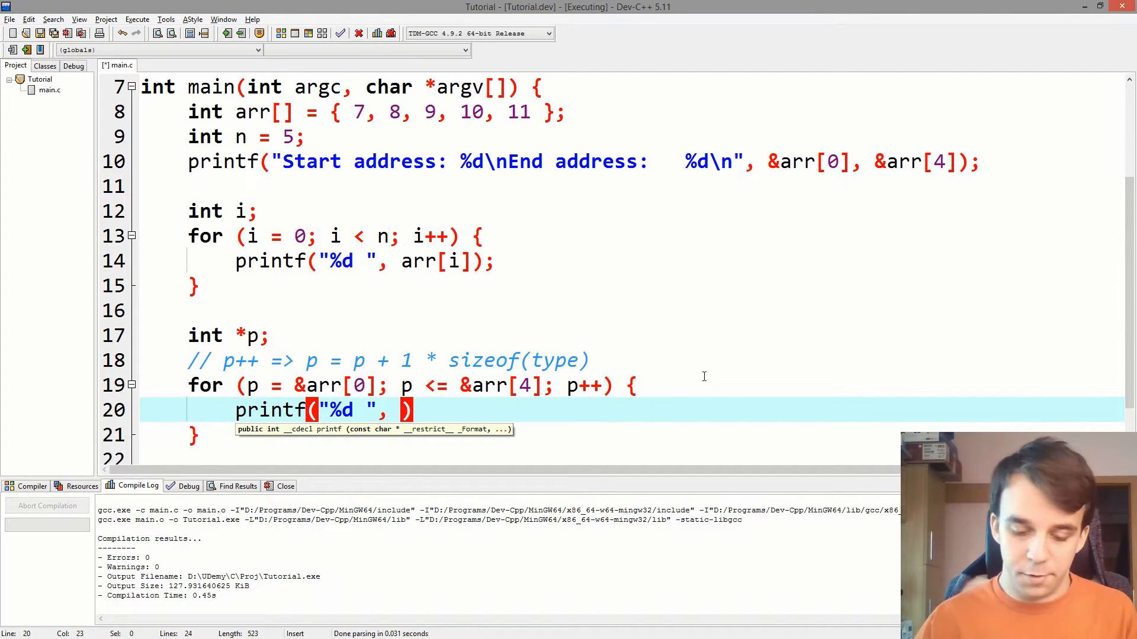
text(*p);)
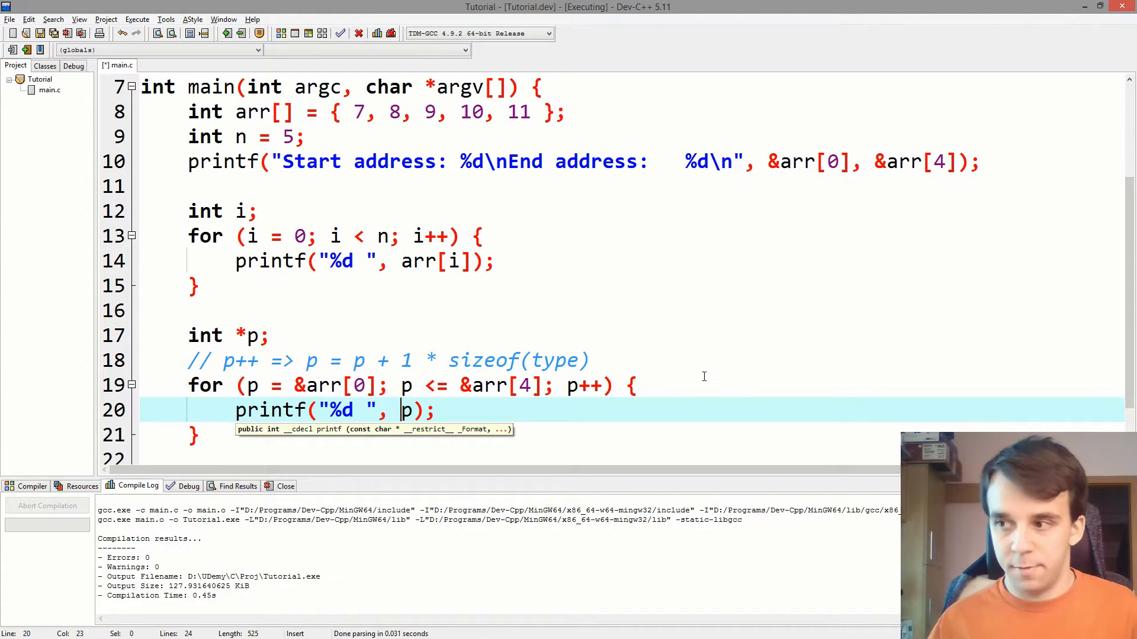
text(*)
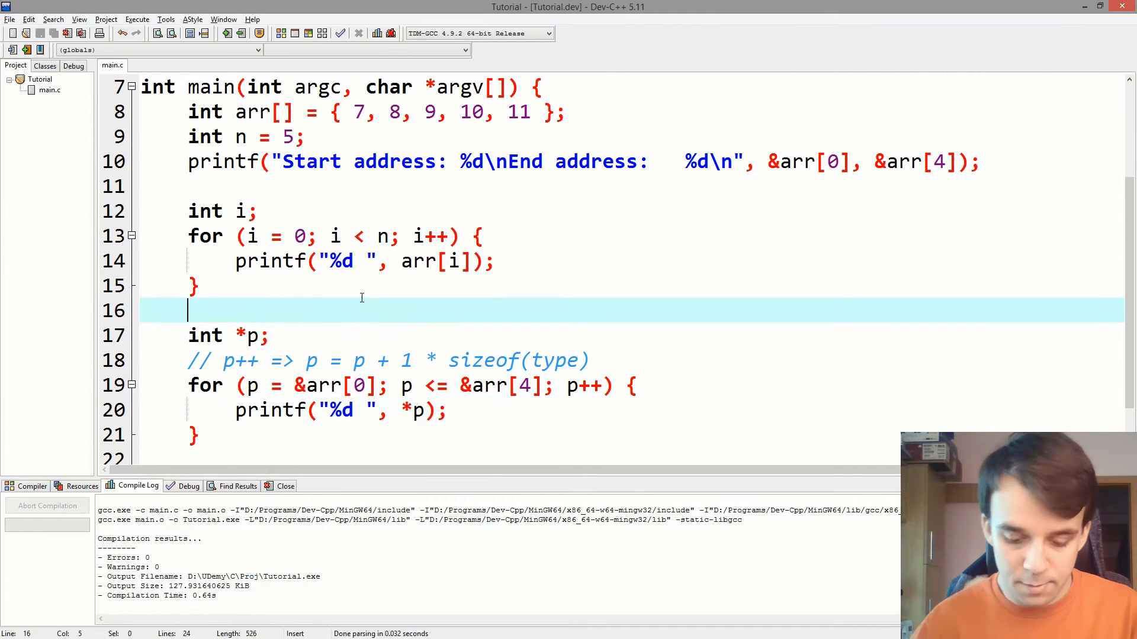
Insert printf("\n") after the index loop and rerun, showing addresses 2358816 through 2358832.
text(printf("\n");)
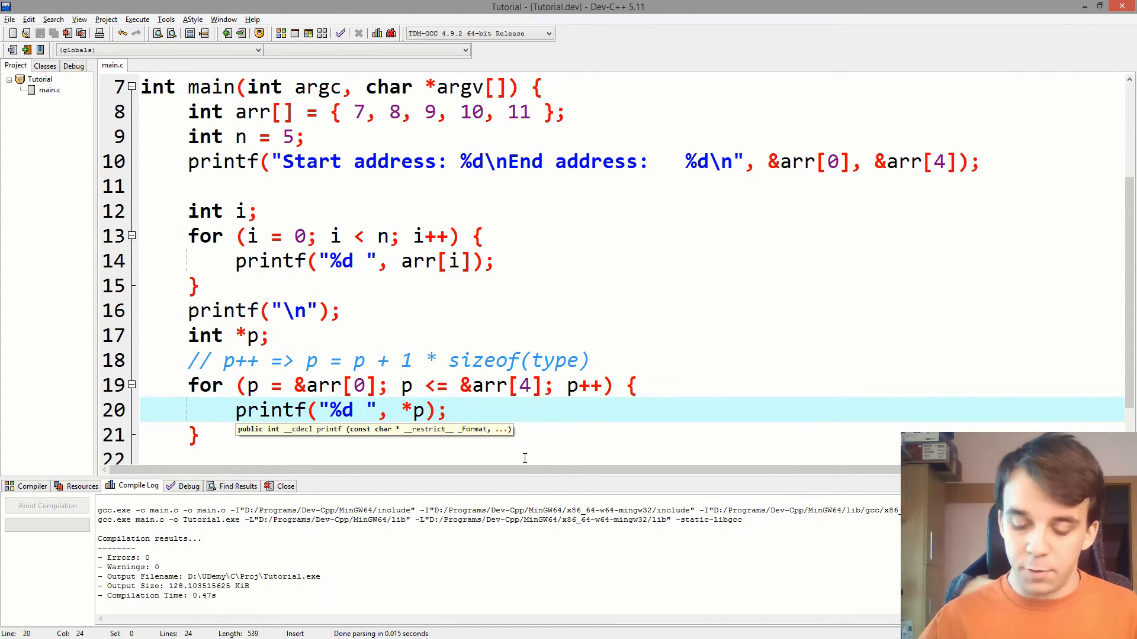
key(Backspace)
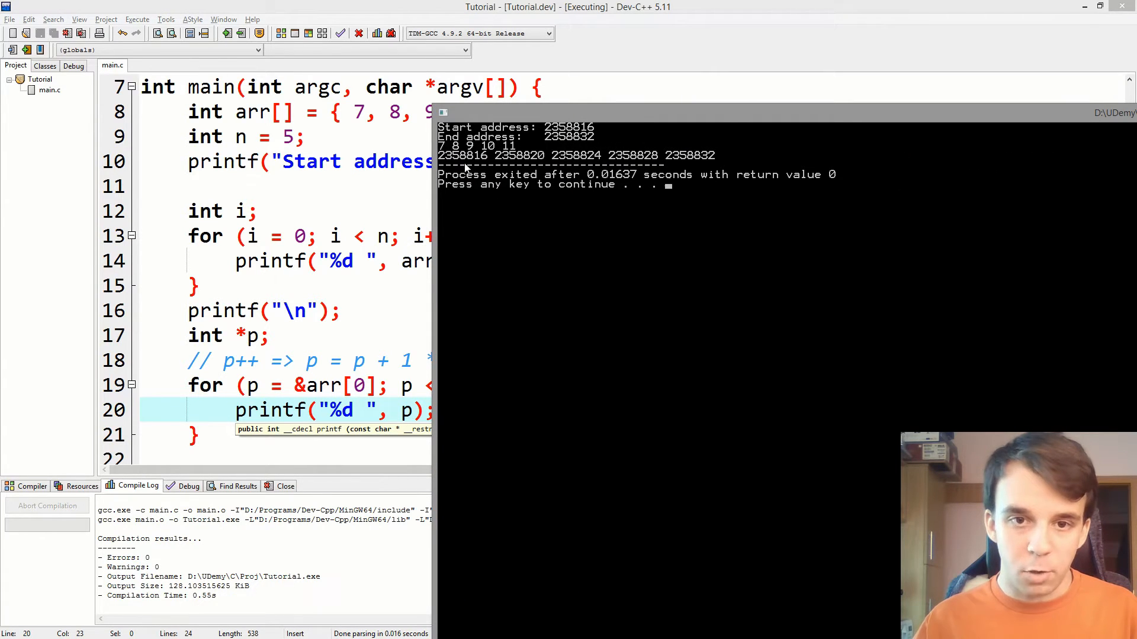
mouse_move(536, 177)
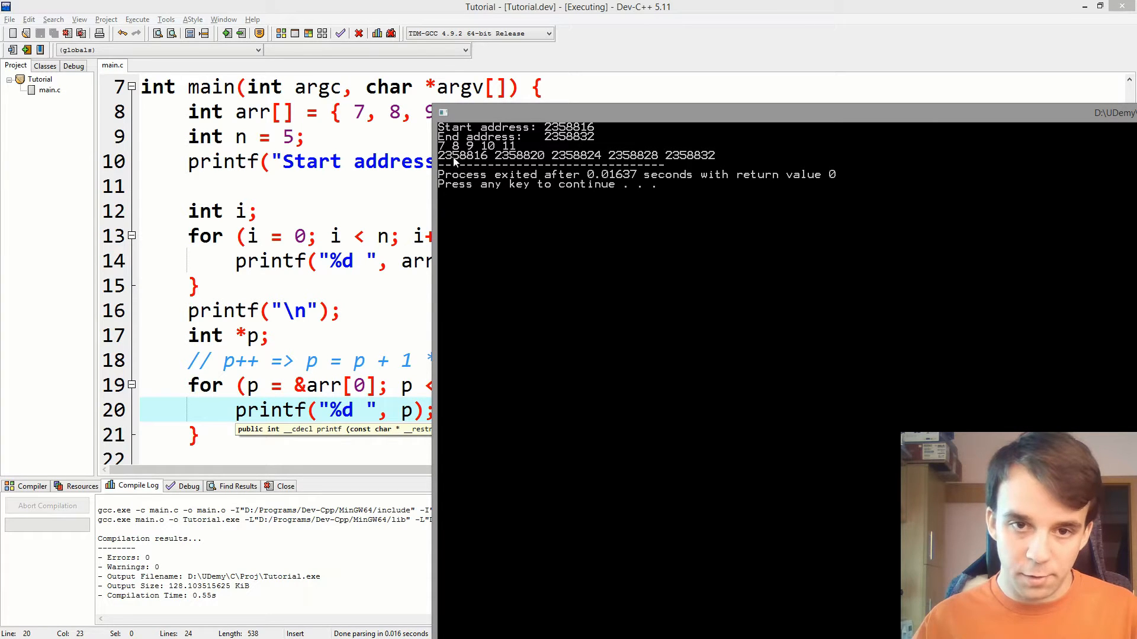
mouse_move(483, 163)
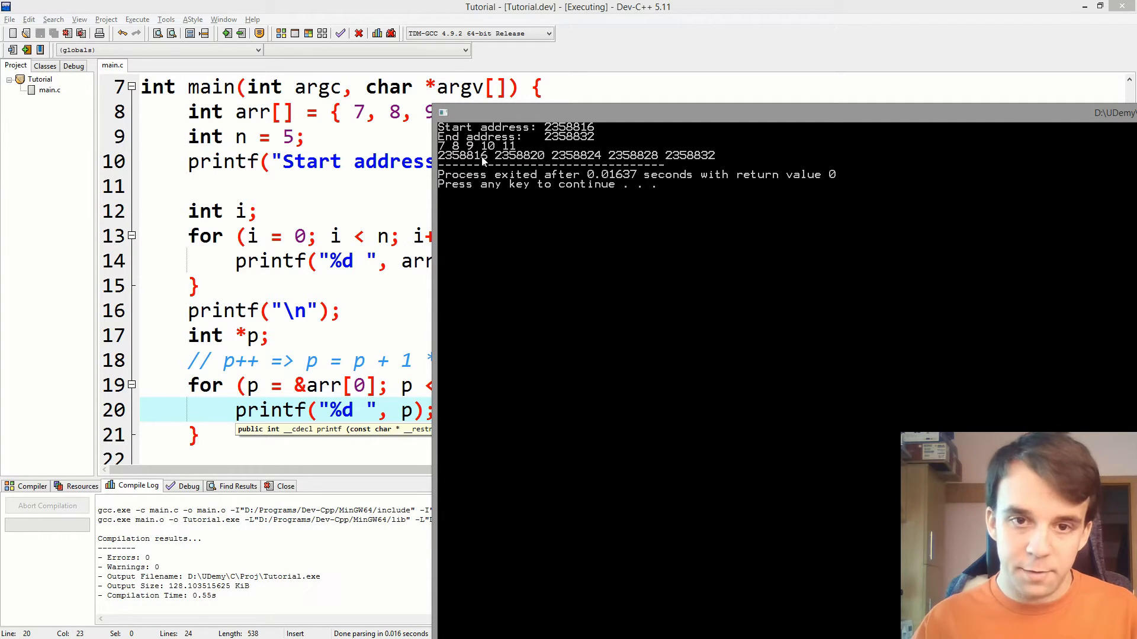
mouse_move(523, 170)
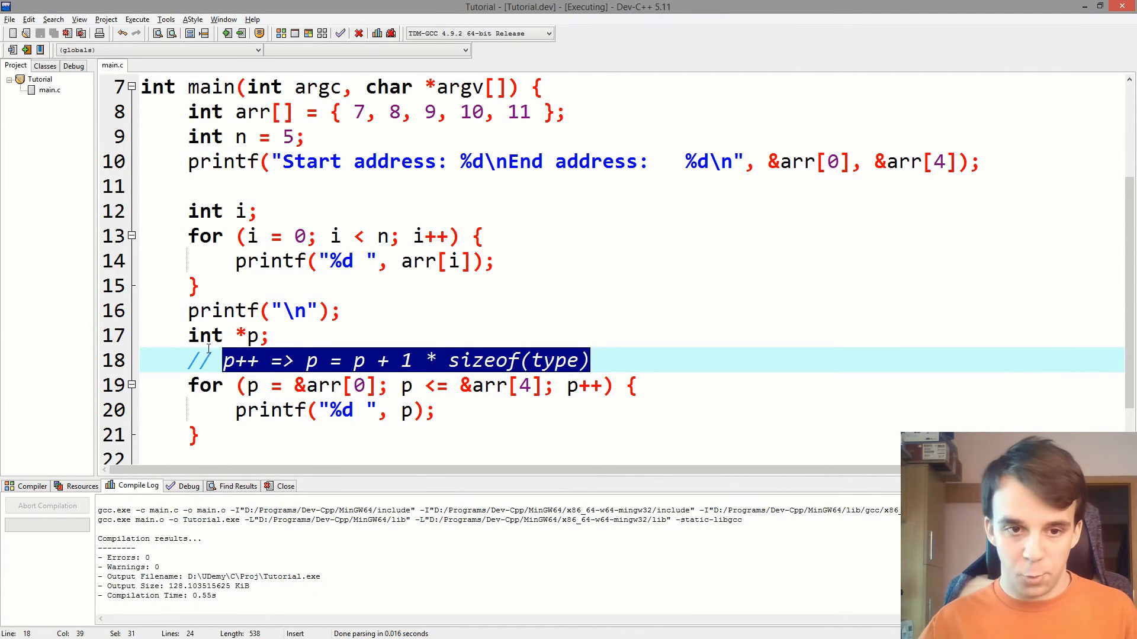
Highlight 'int' in the declaration of pointer p on line 17.
double_click(204, 335)
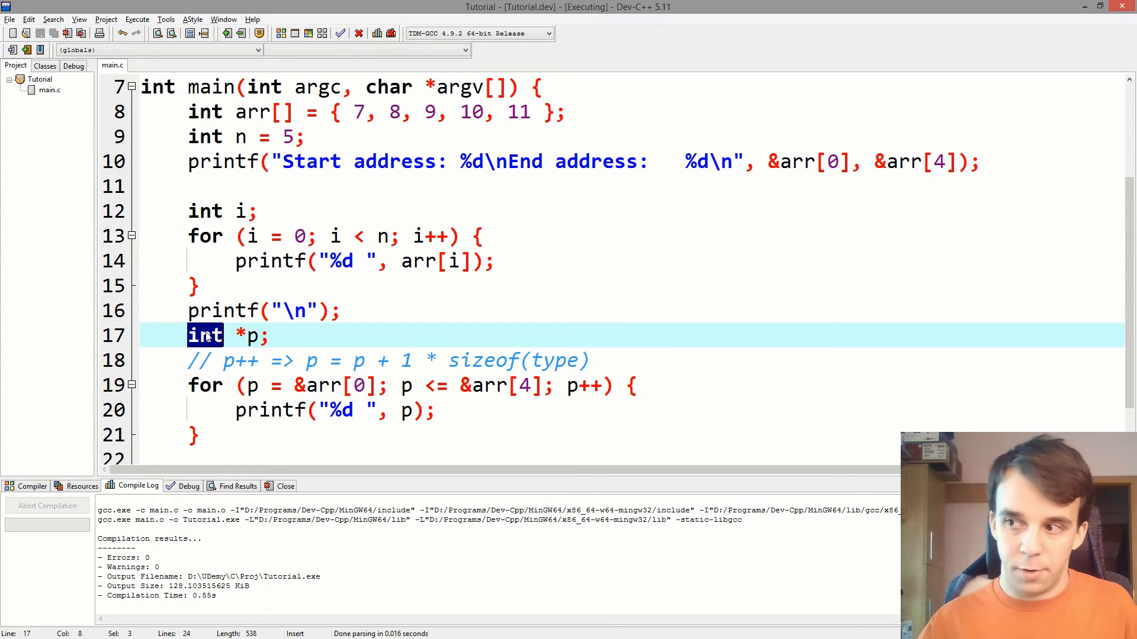
mouse_move(419, 357)
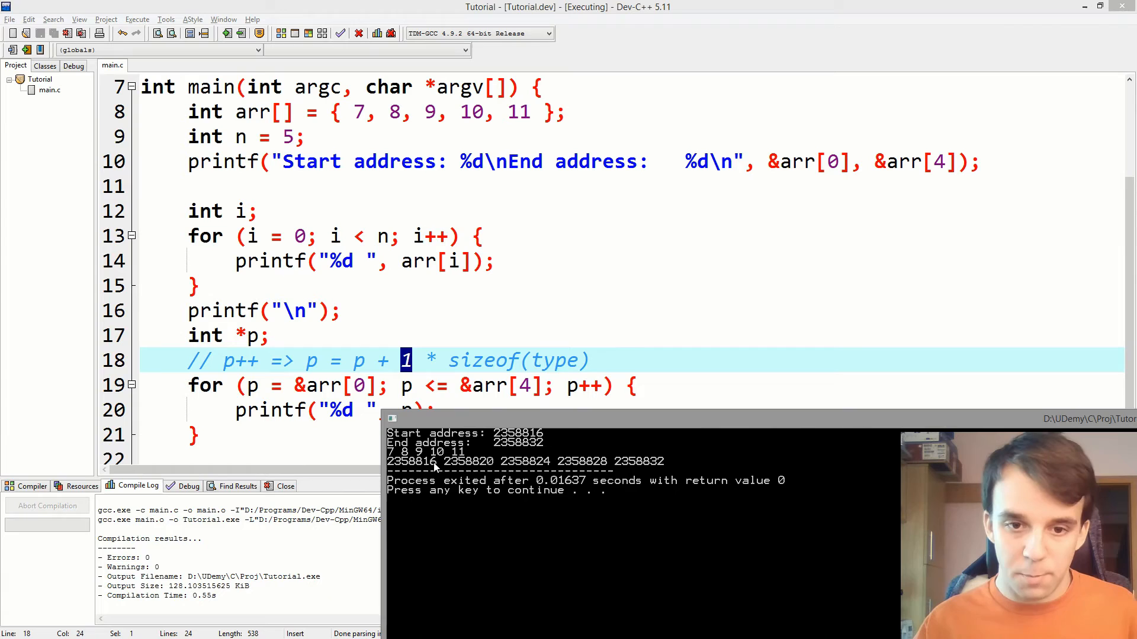
mouse_move(613, 466)
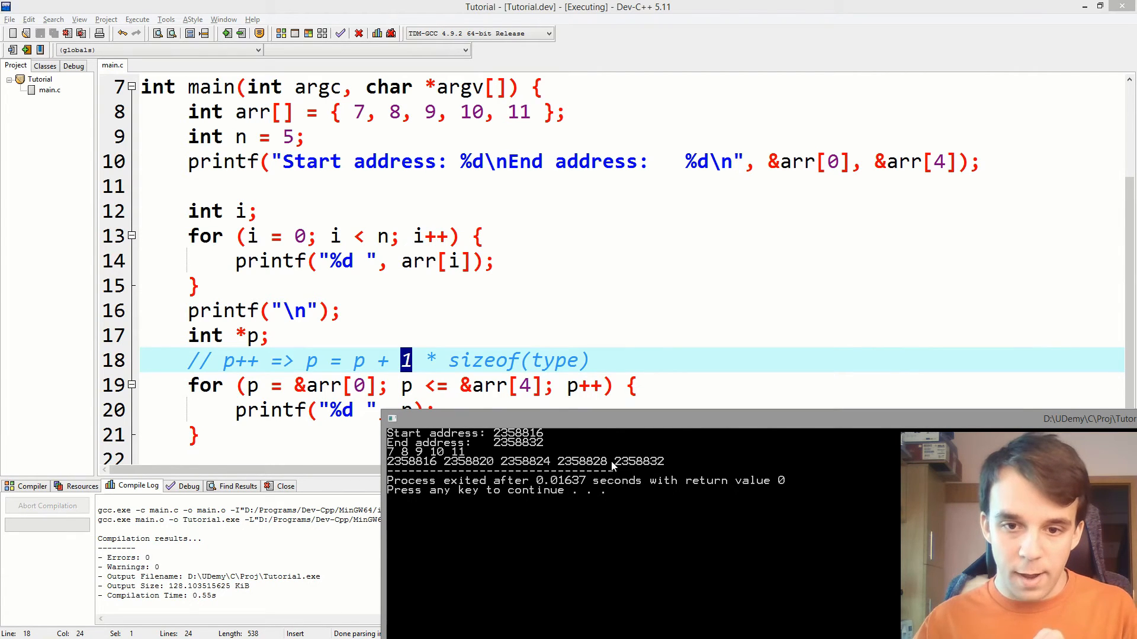
mouse_move(659, 466)
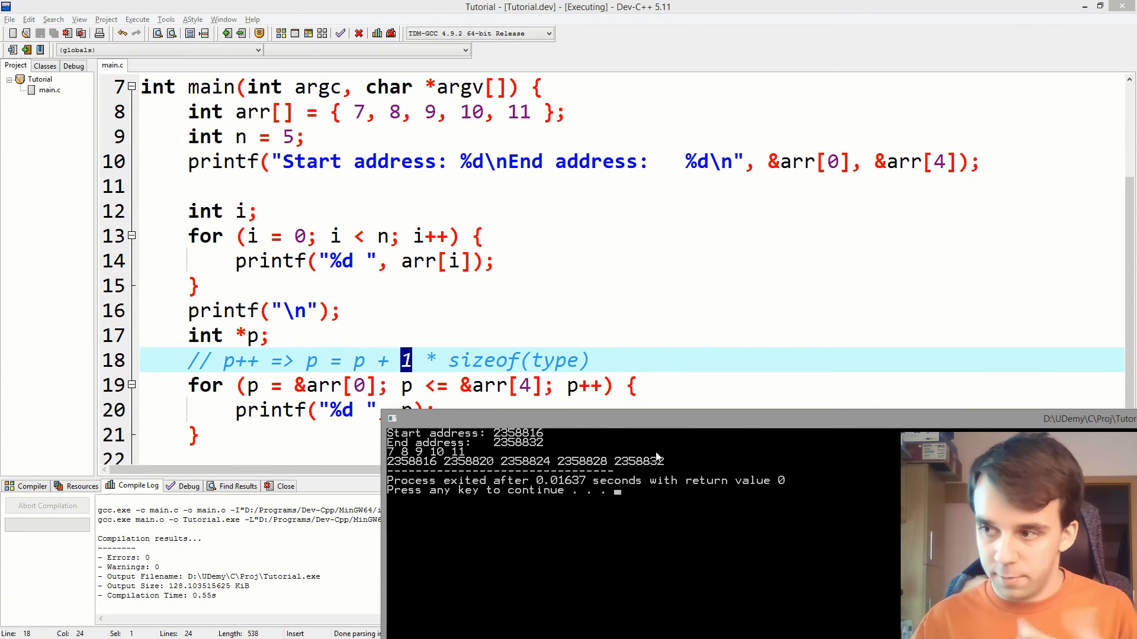
mouse_move(609, 558)
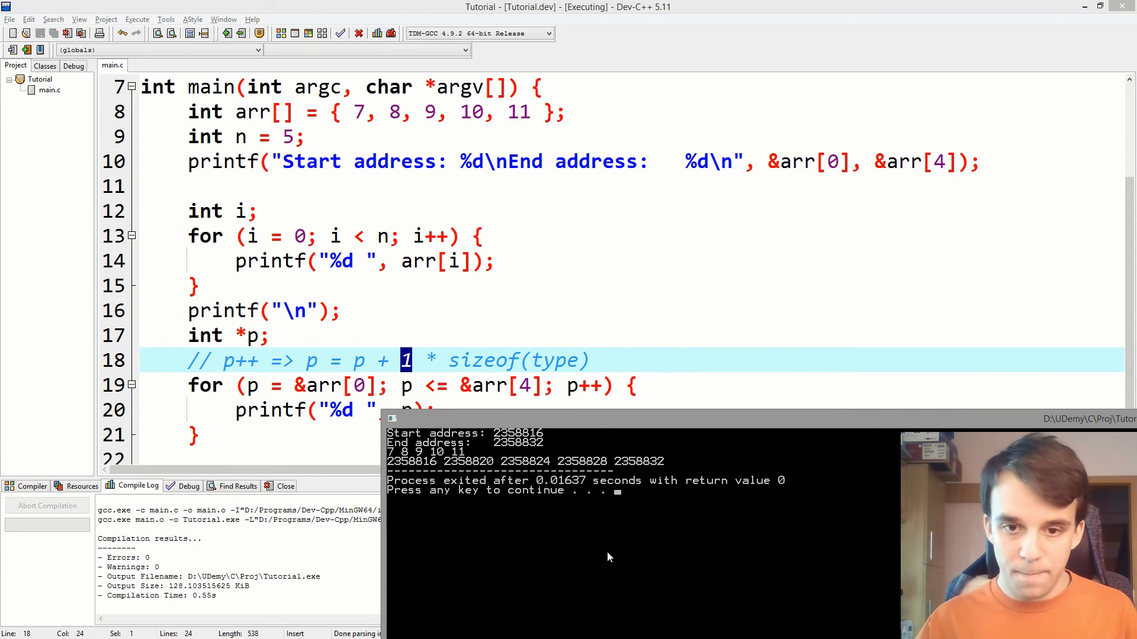